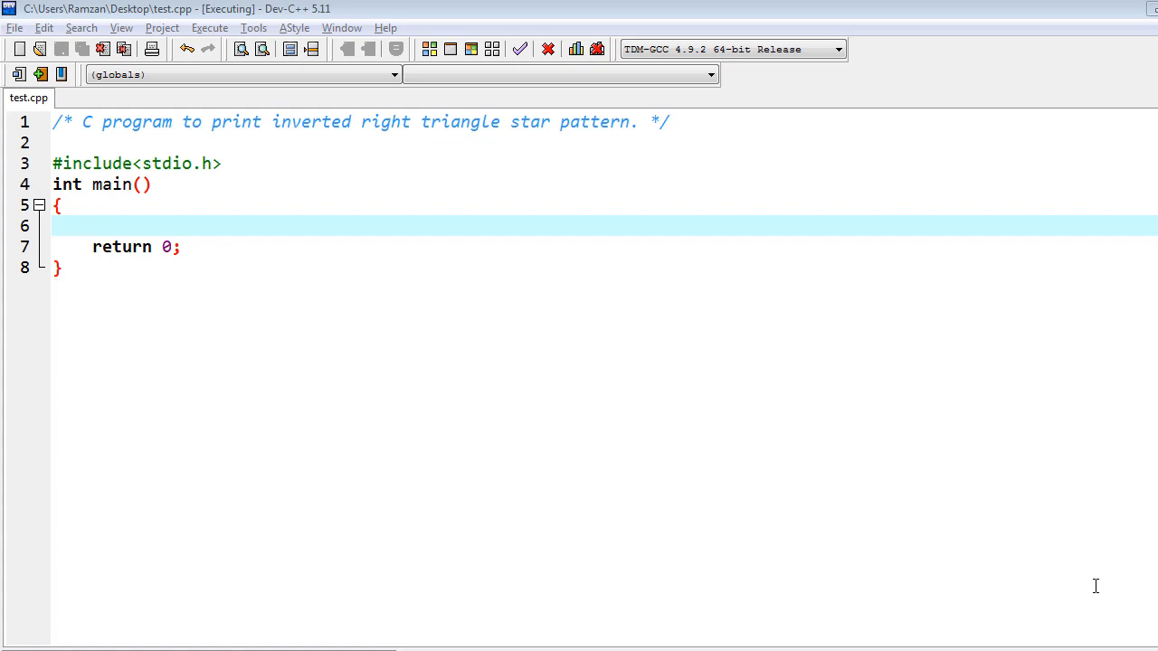
mouse_move(66, 184)
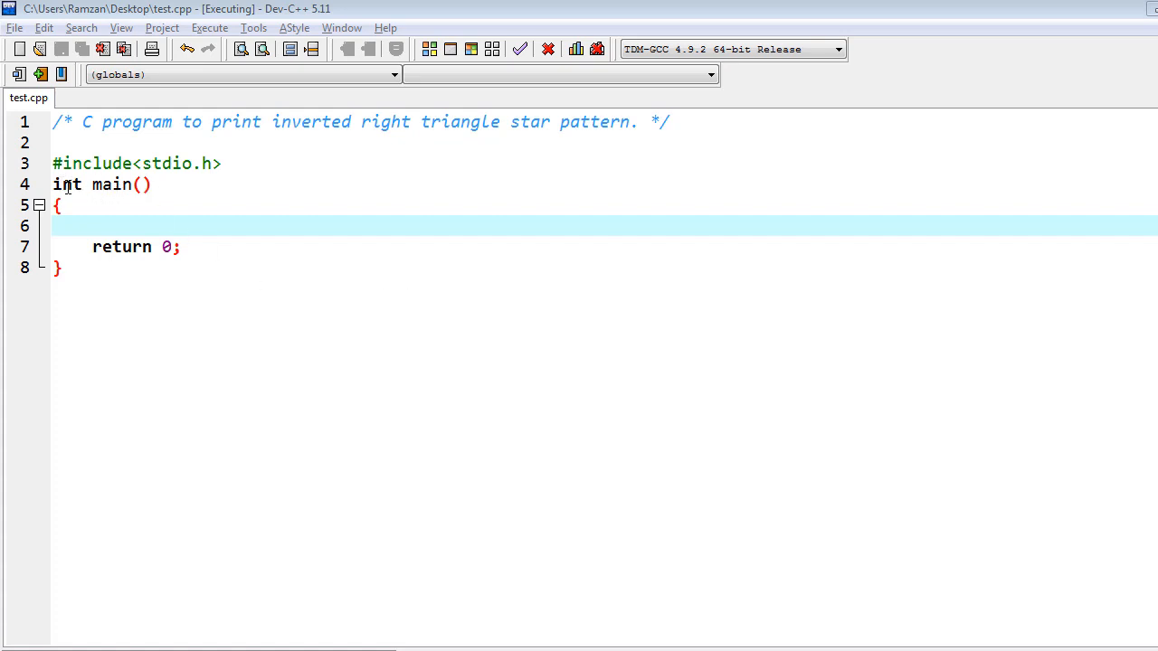
mouse_move(107, 246)
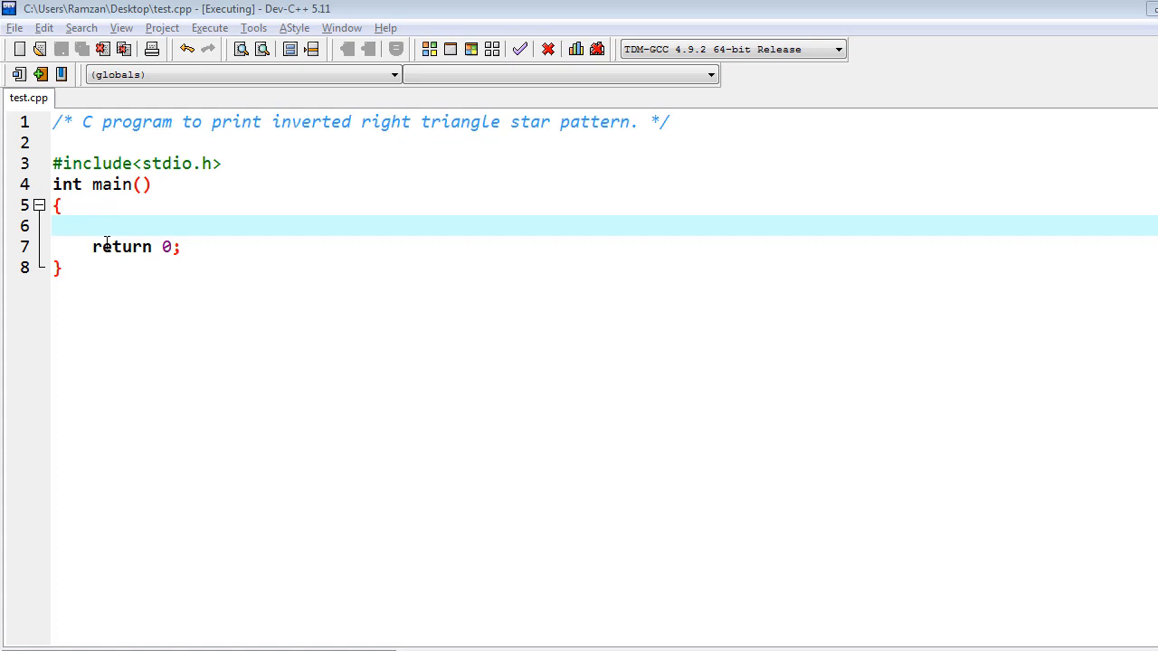
mouse_move(180, 254)
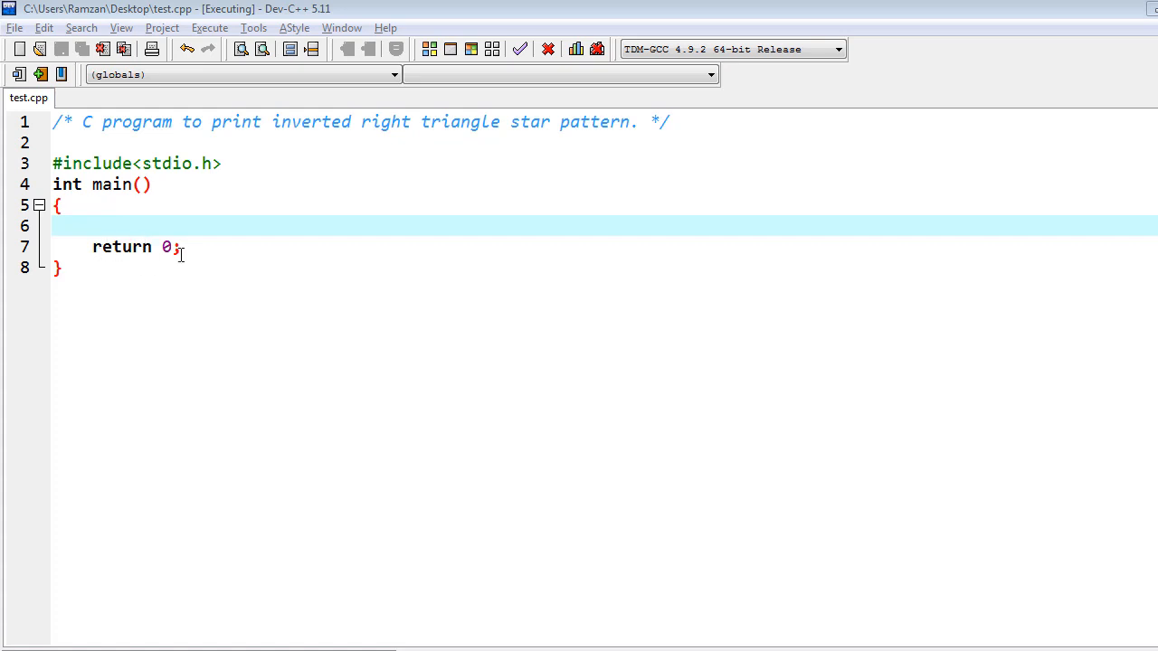
mouse_move(171, 162)
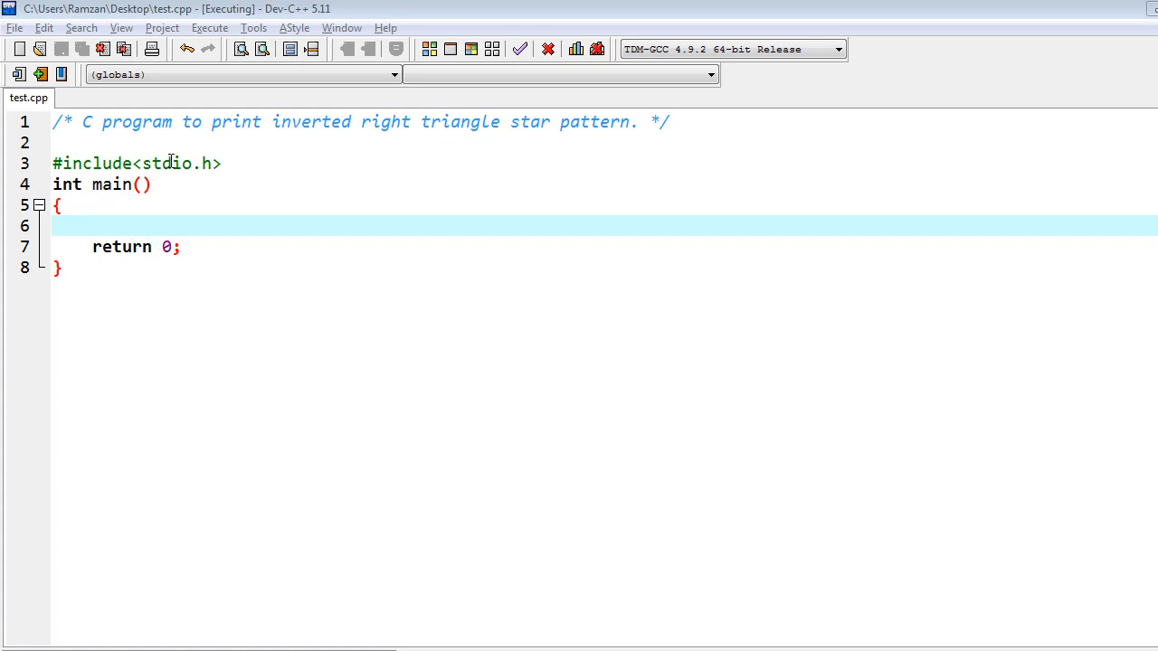
mouse_move(183, 212)
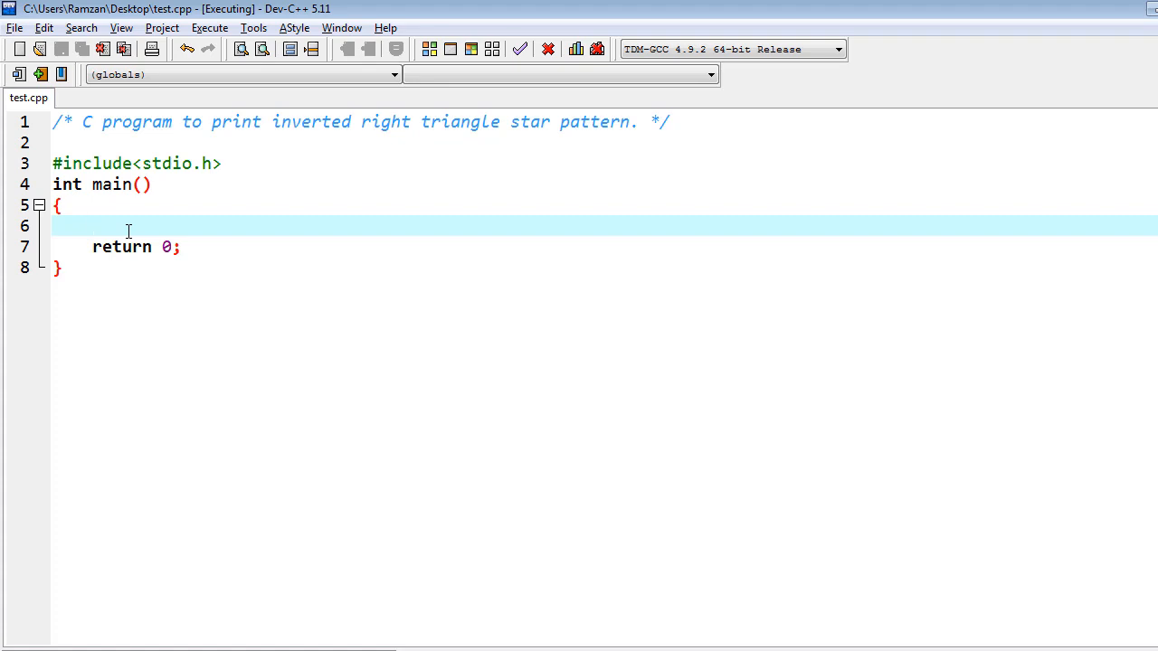
Declare the integer variables i, j and rows at the start of main
click(92, 225)
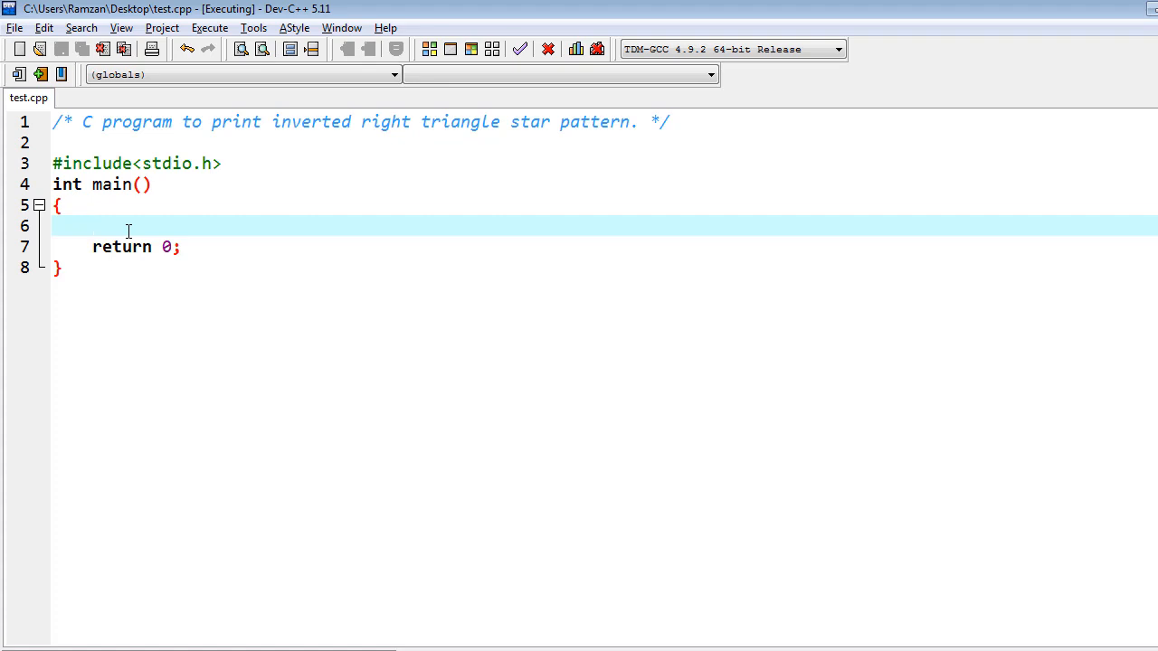
text(int i,)
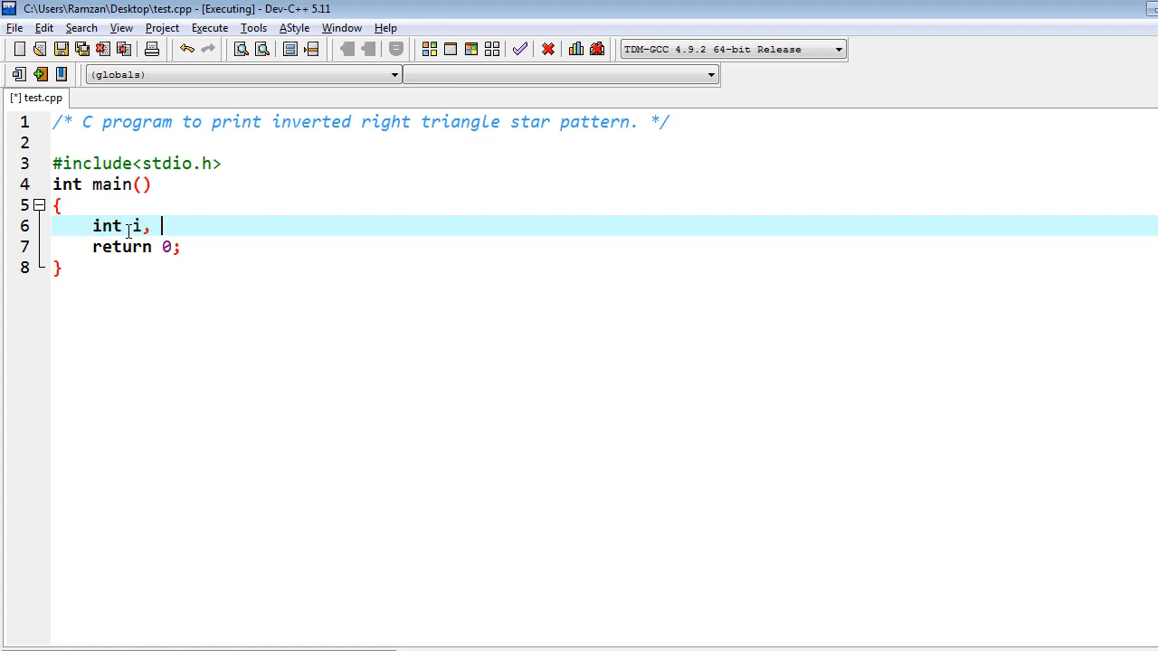
text(j,)
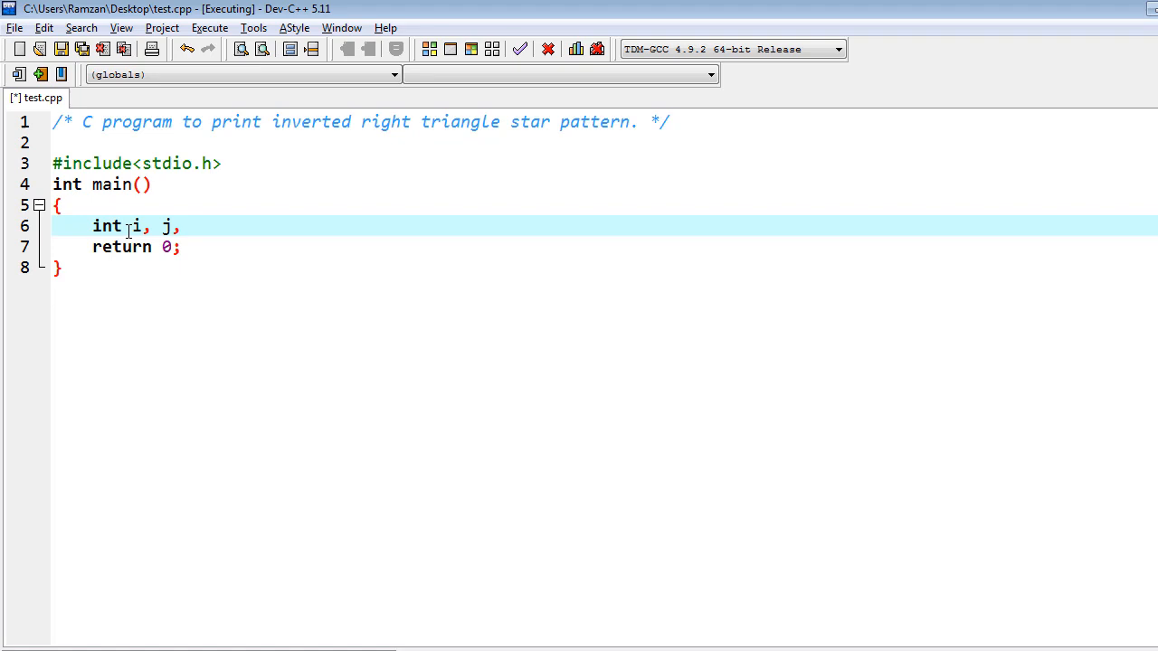
text(rows)
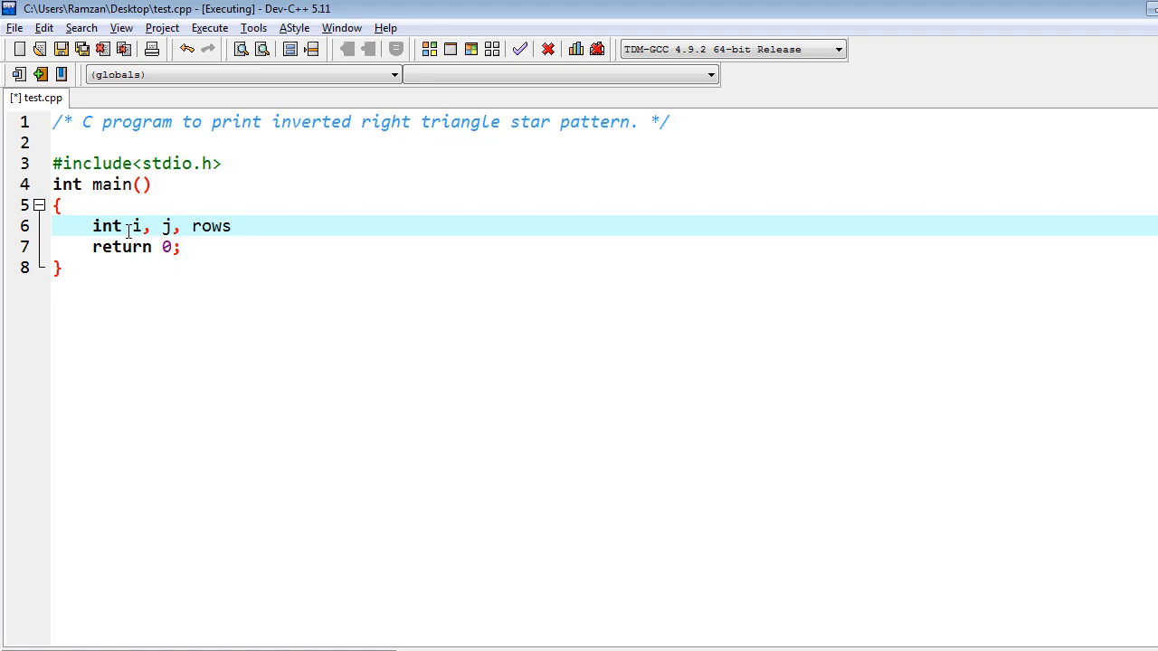
key(Return)
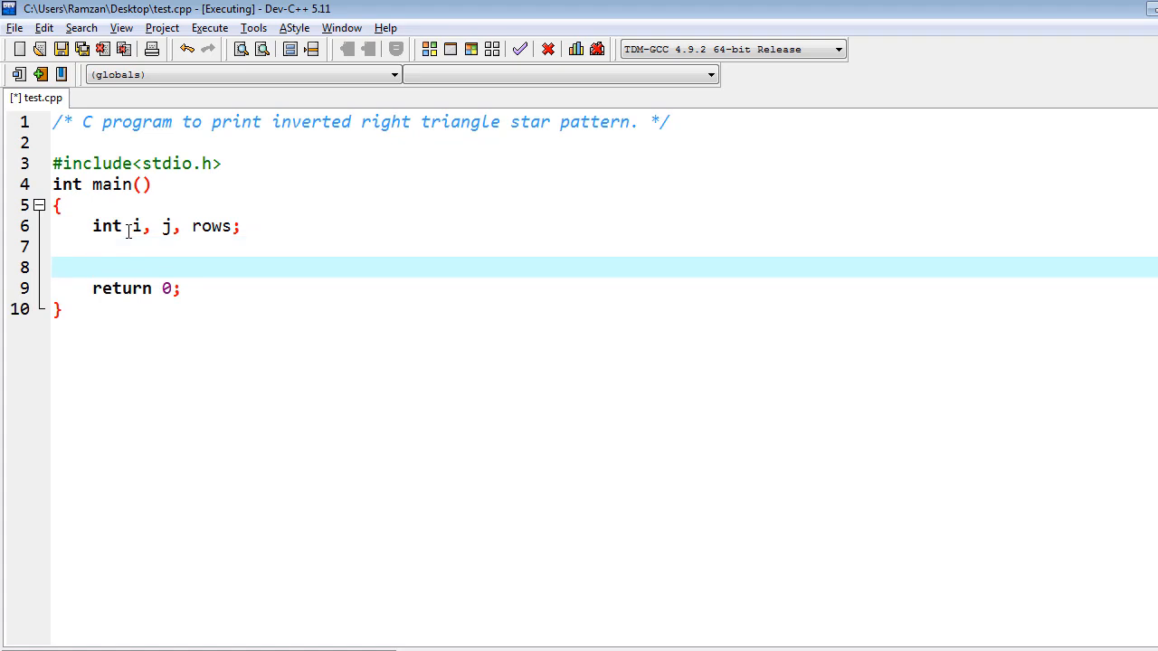
Prompt 'Enter number of rows:' with printf and read rows using scanf("%d",&rows)
text(printf())
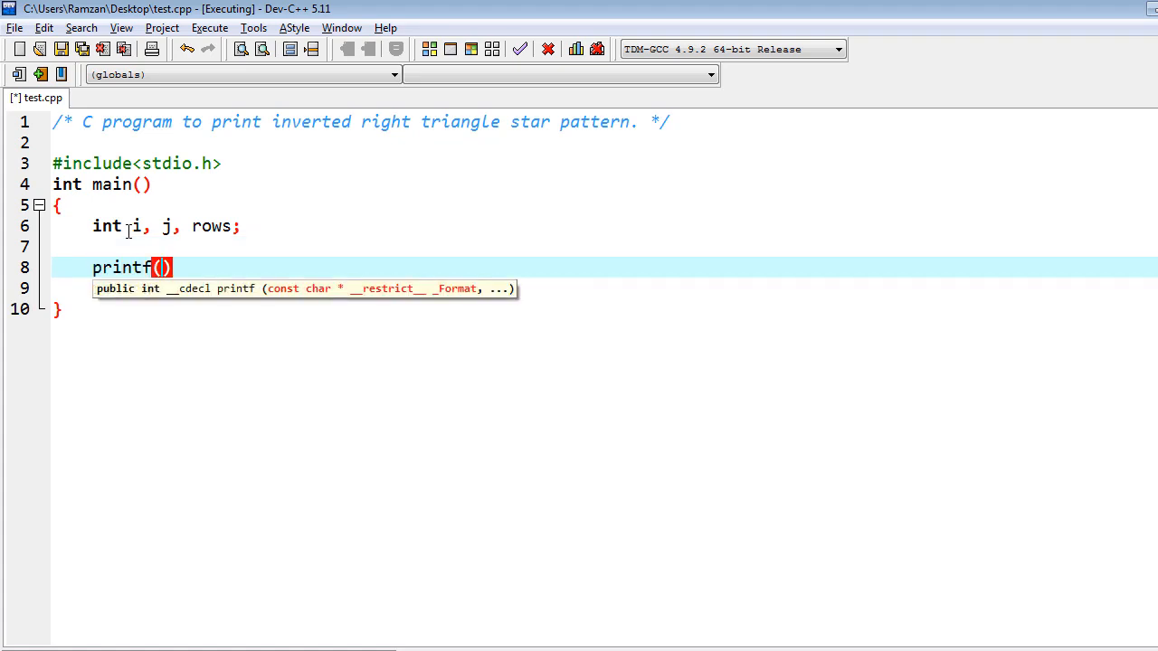
text("")
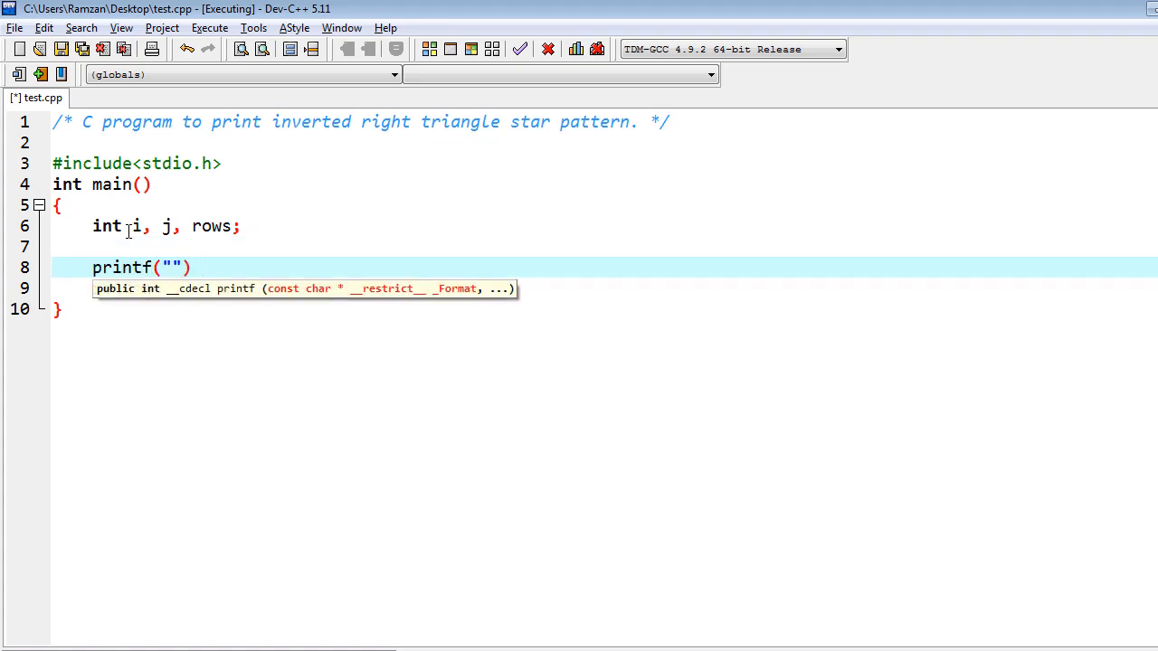
text(Ent)
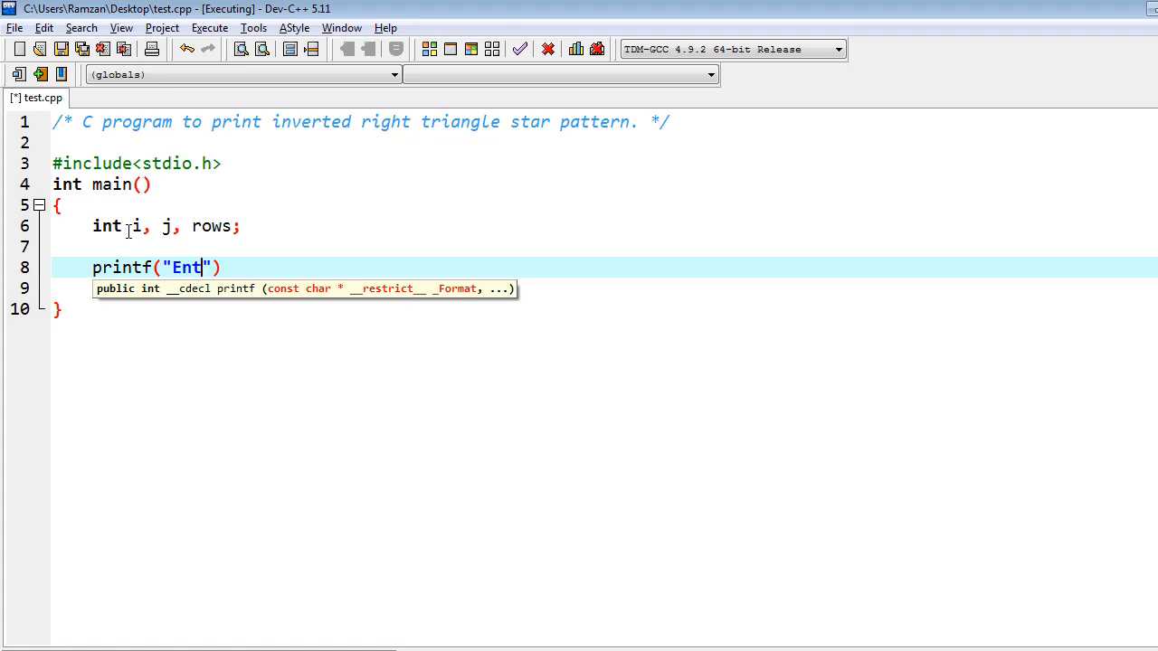
text(er number of ro)
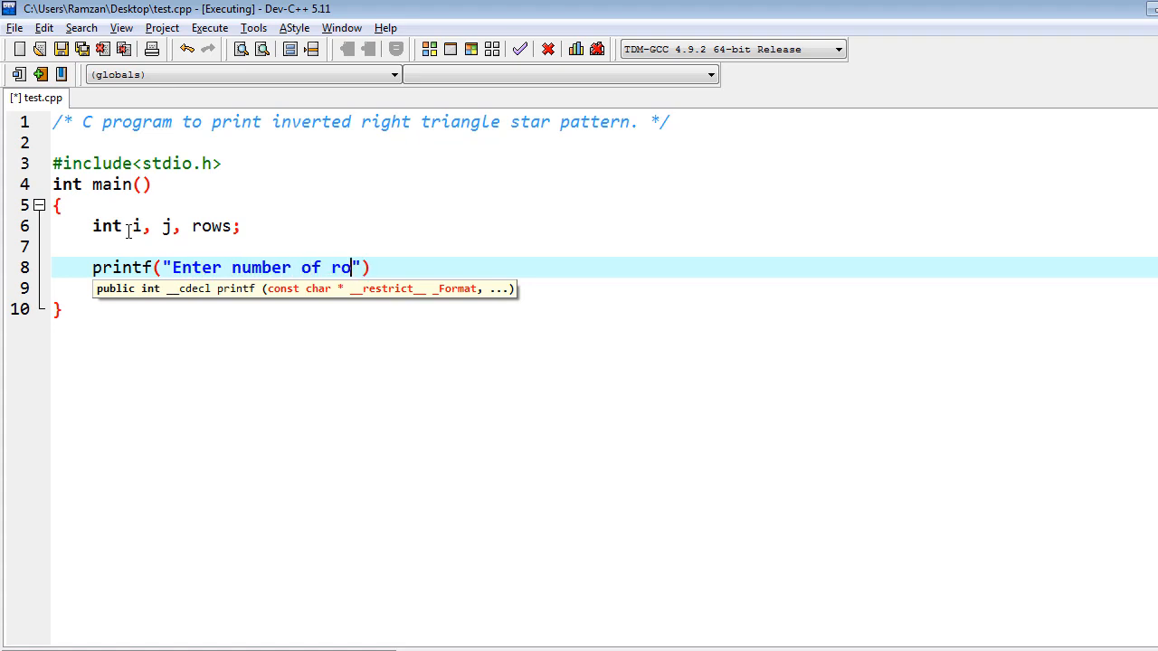
text(ws:)
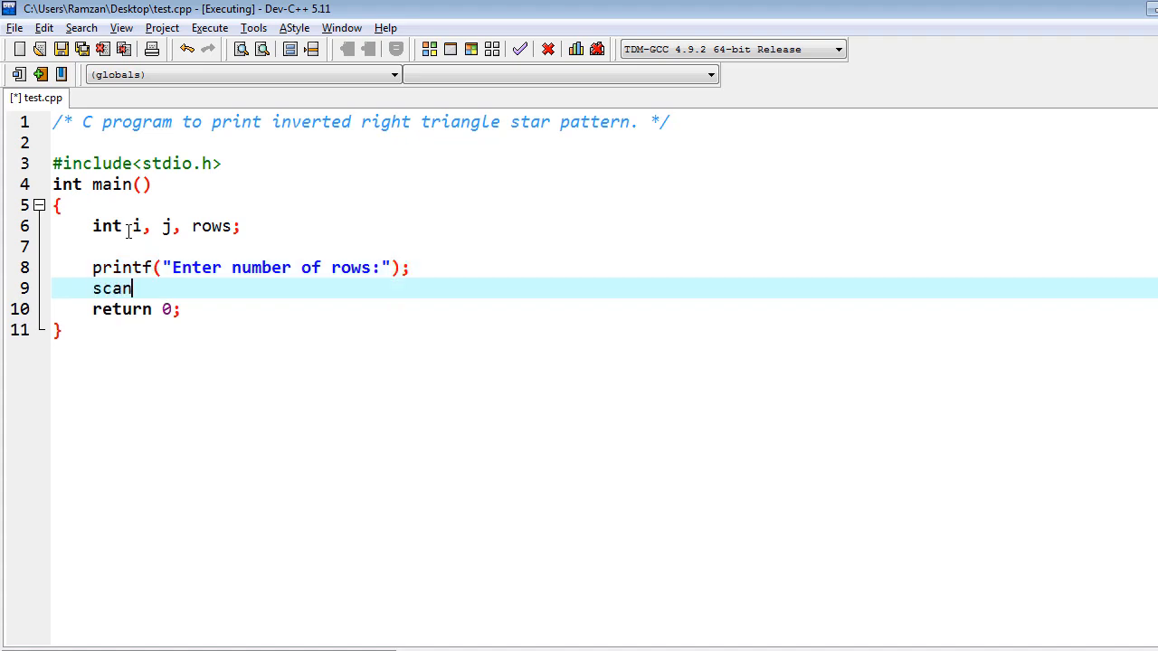
text(f(")
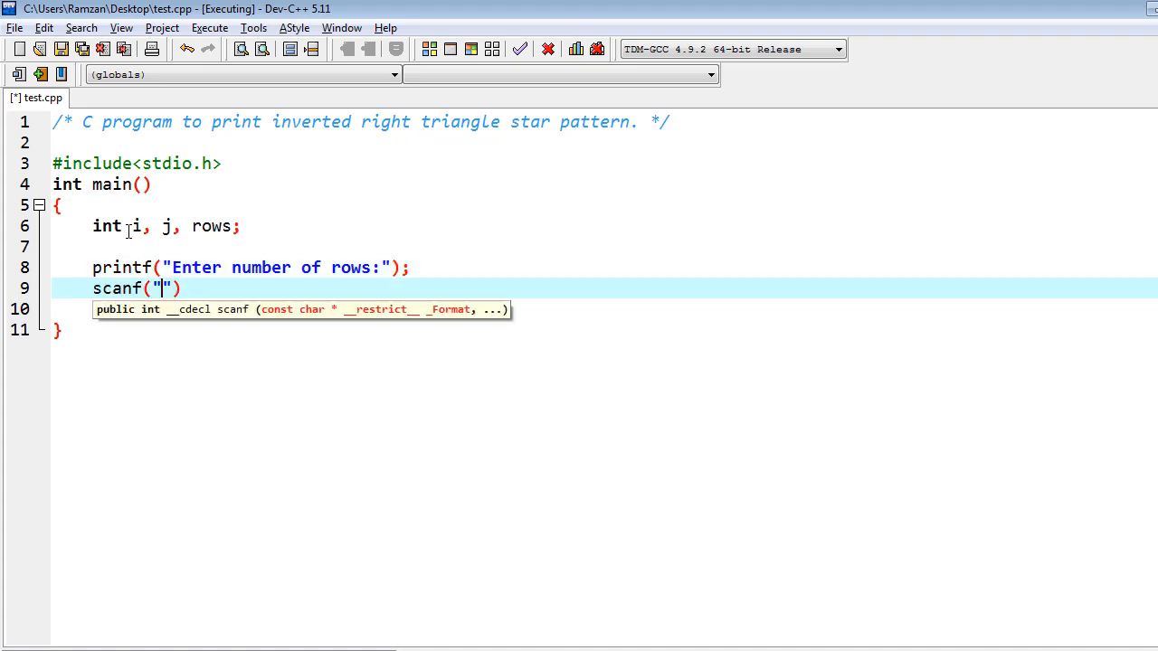
text(%d)
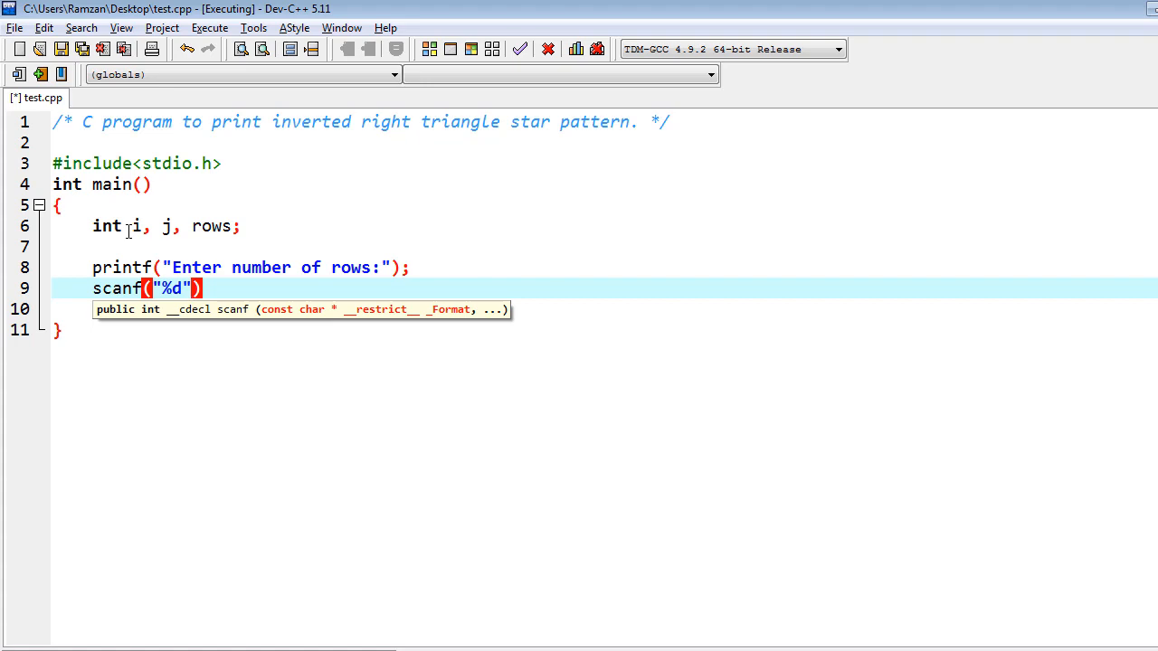
text(,&rows)
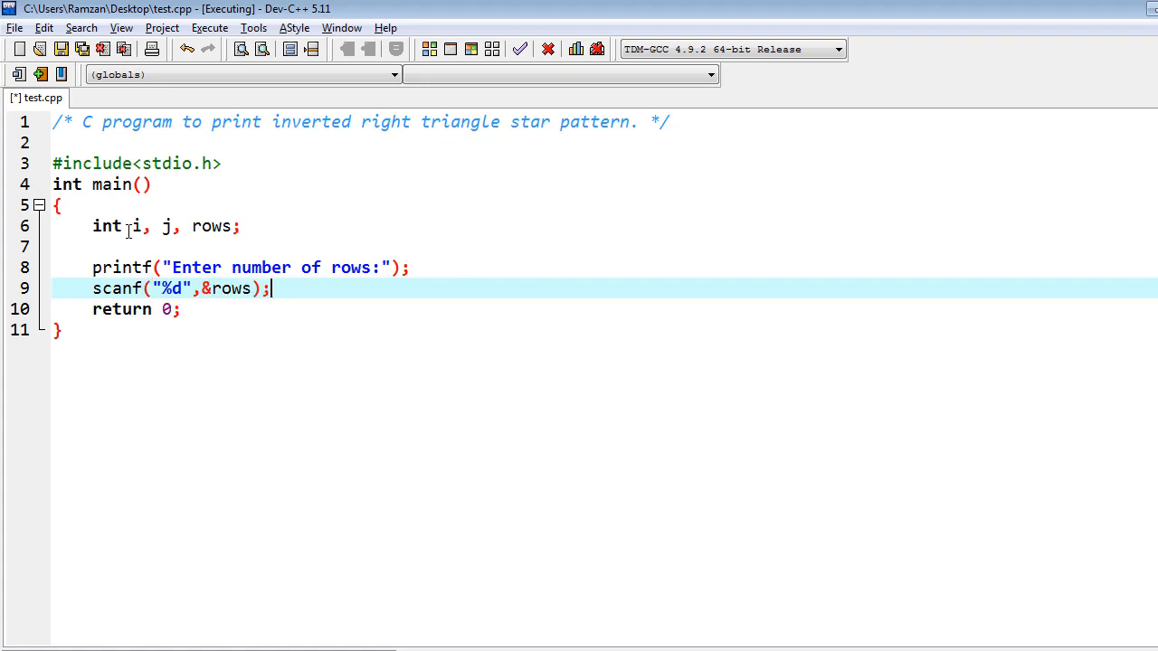
key(Return)
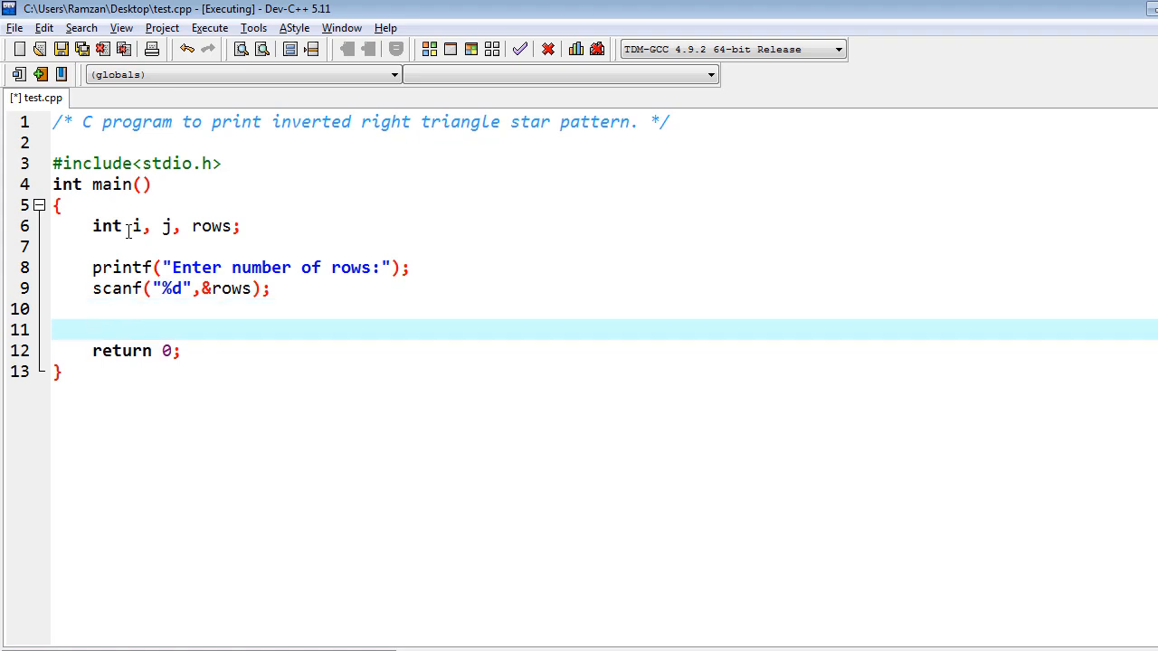
Write the outer loop header for(i=1; i<=rows; i++) with an opening brace
text(for())
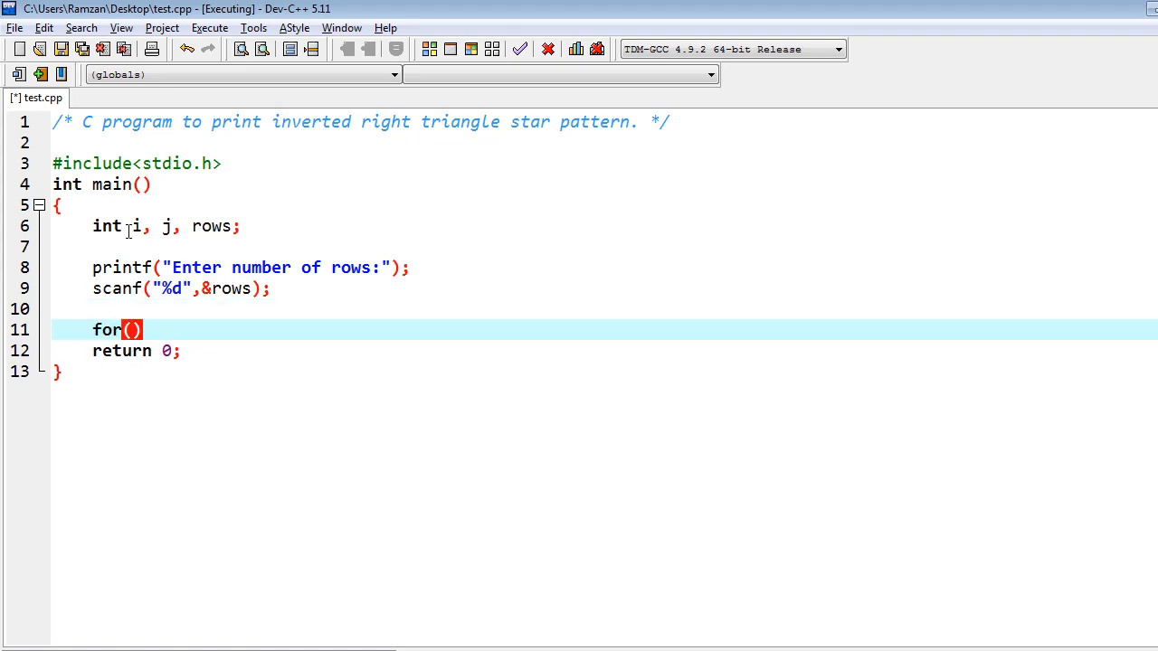
text(i=1; i)
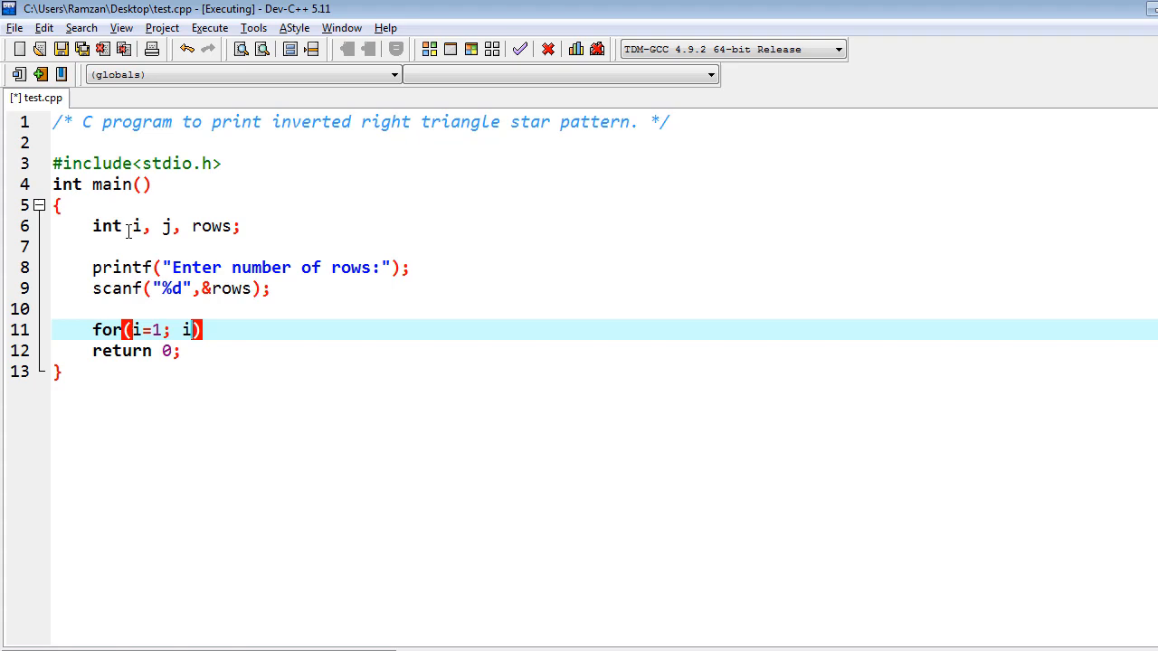
text(<=)
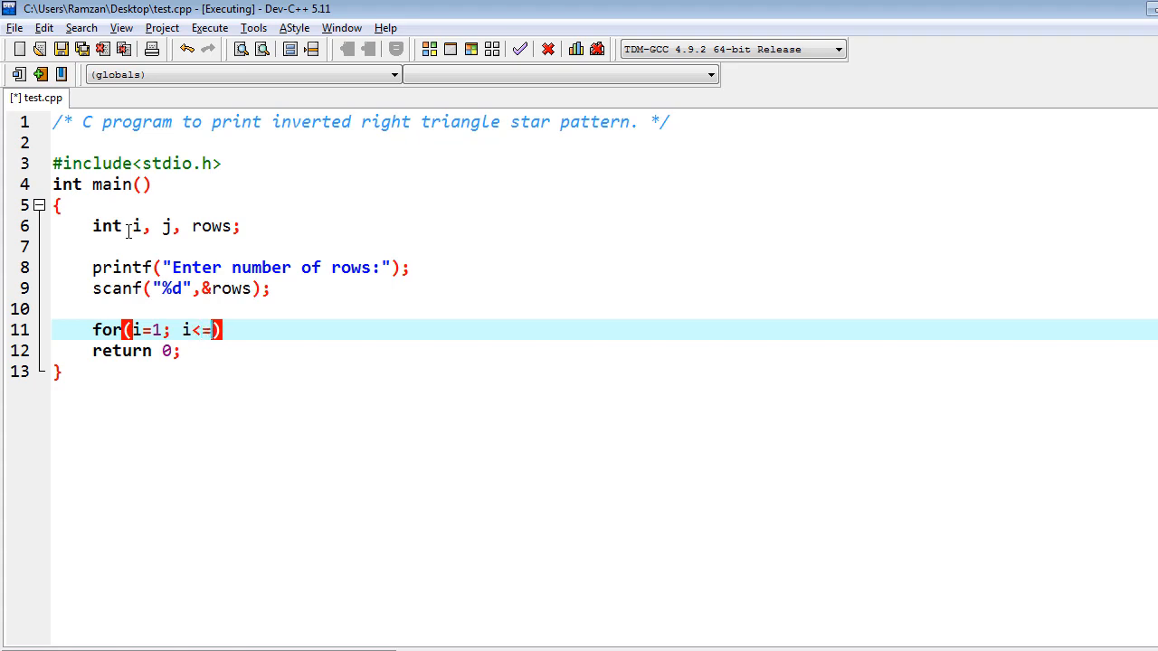
text(rows; i++)
text({)
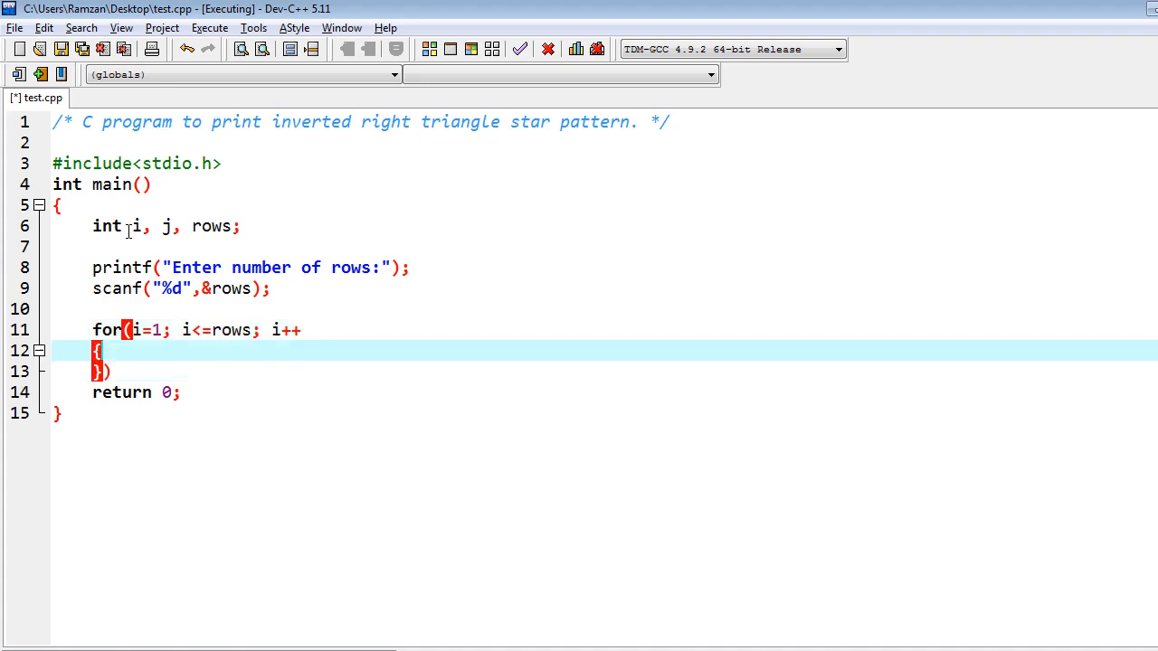
key(Return)
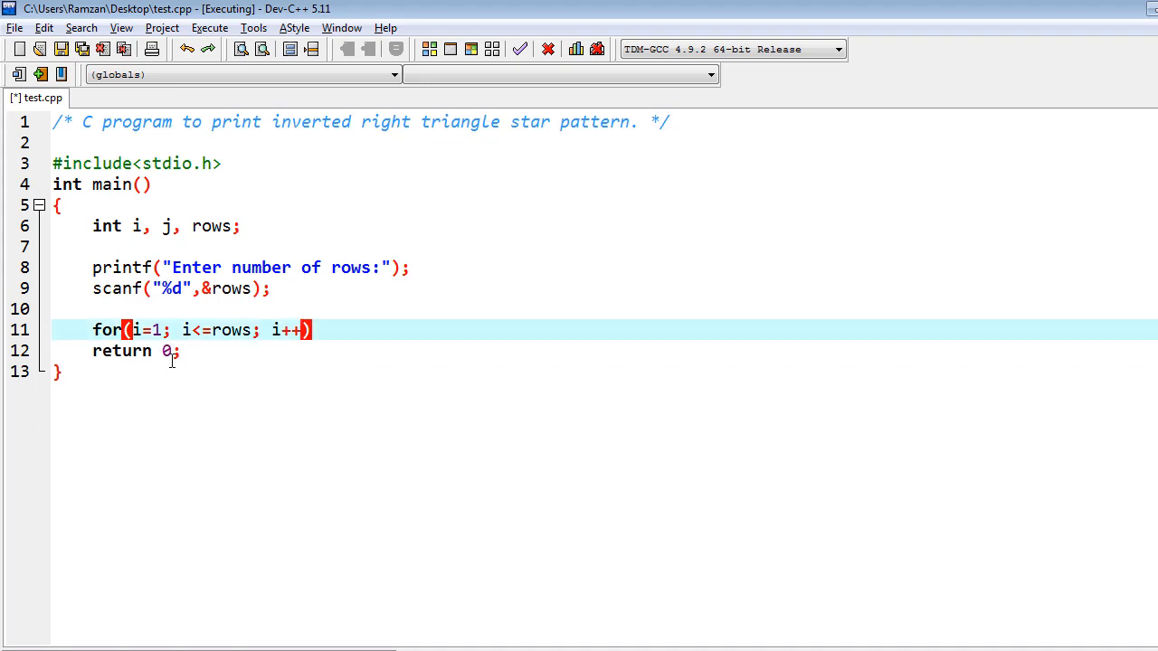
text({)
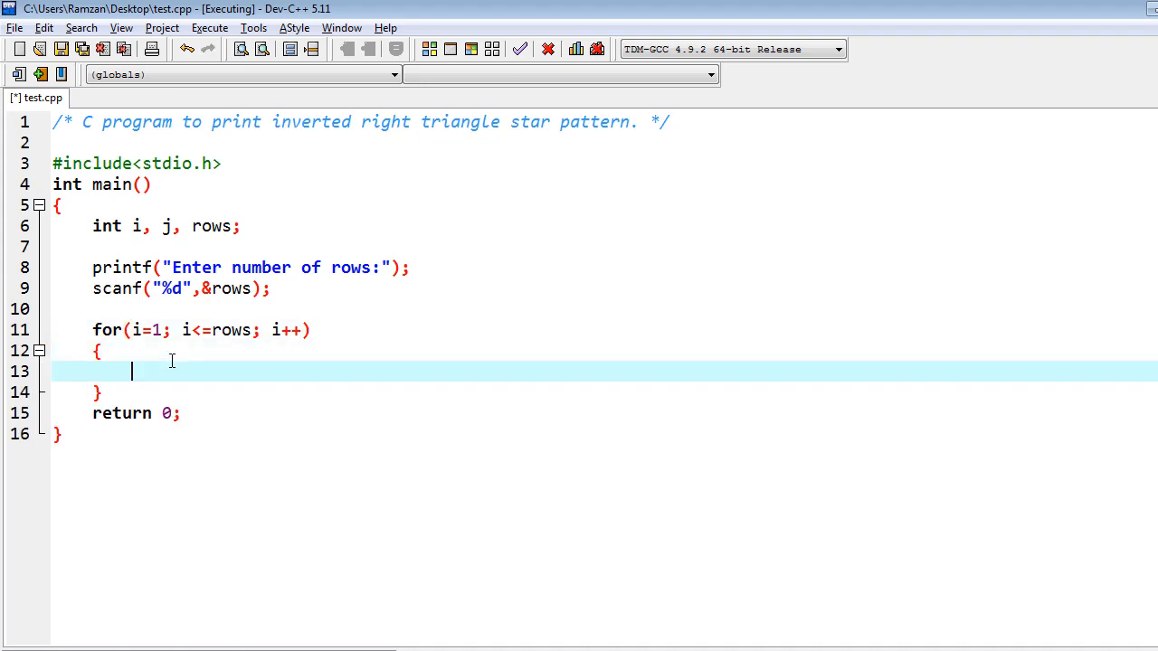
Add the inner loop header for(j=i; j<=rows; j++) inside the outer loop
text(for)
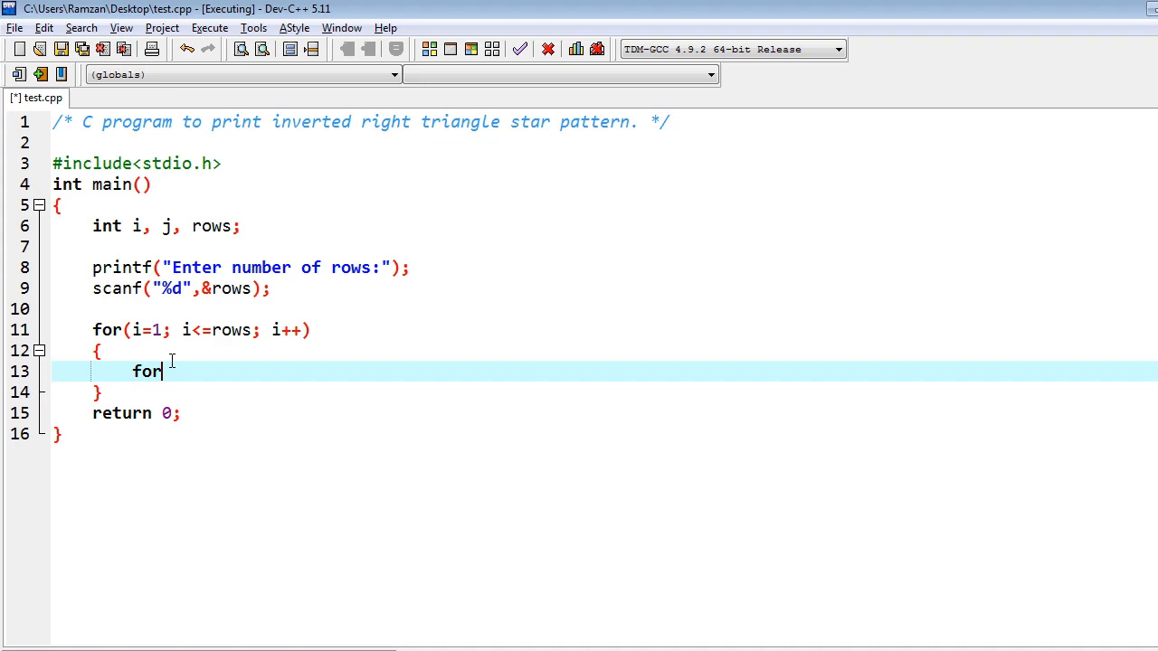
text(())
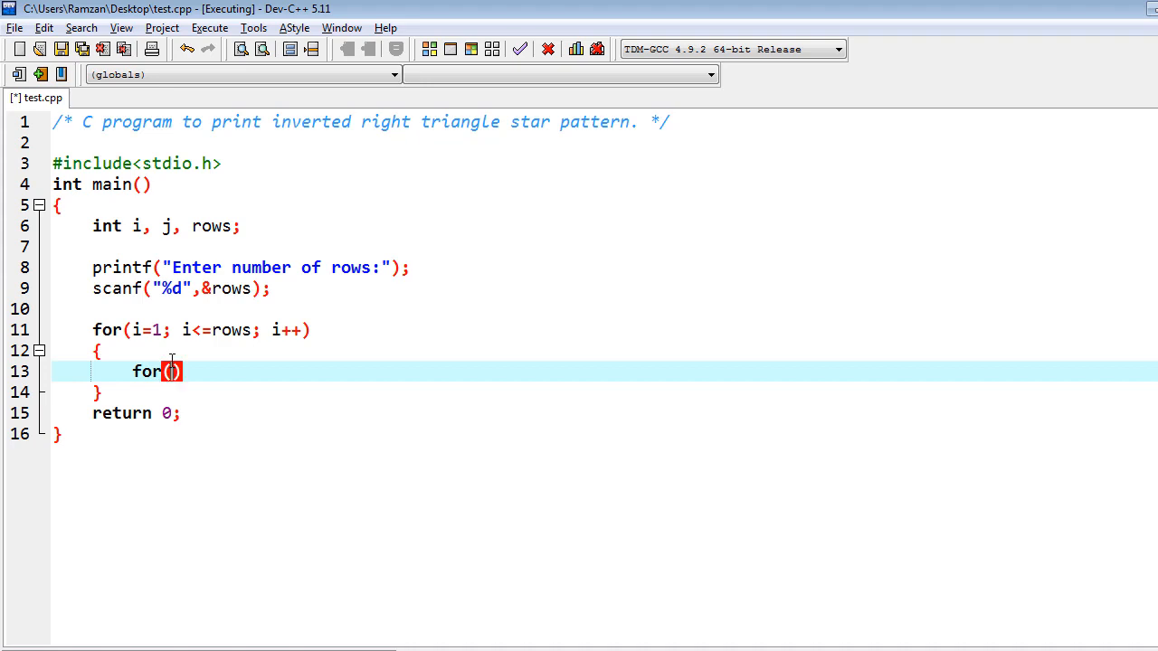
text(j=1)
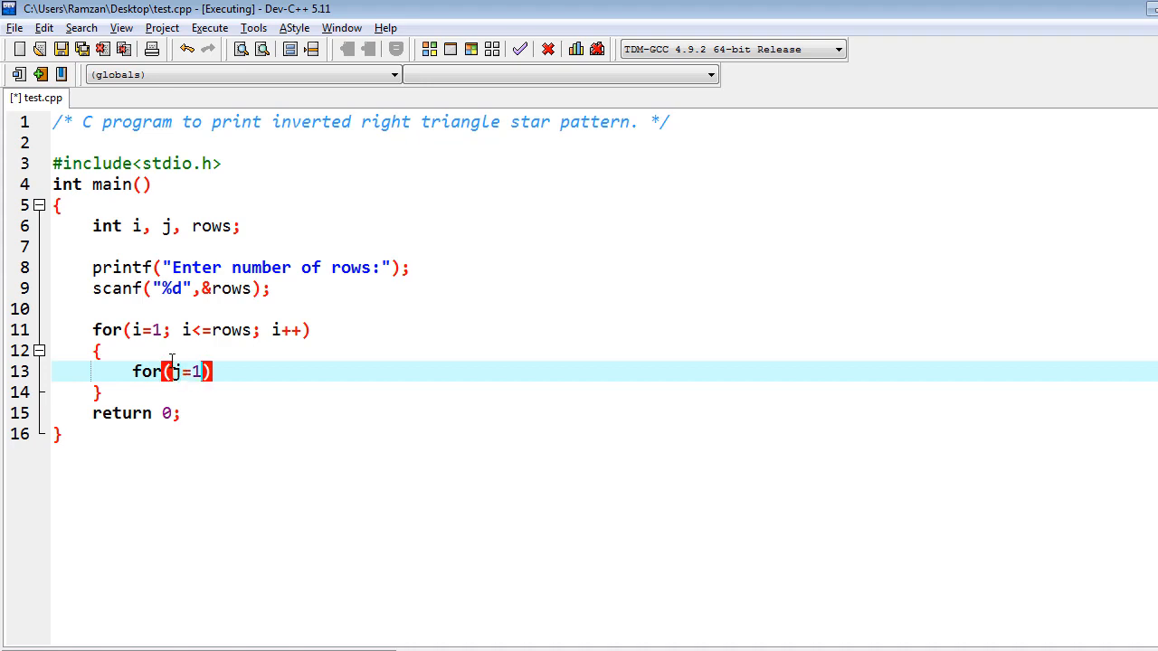
text(;)
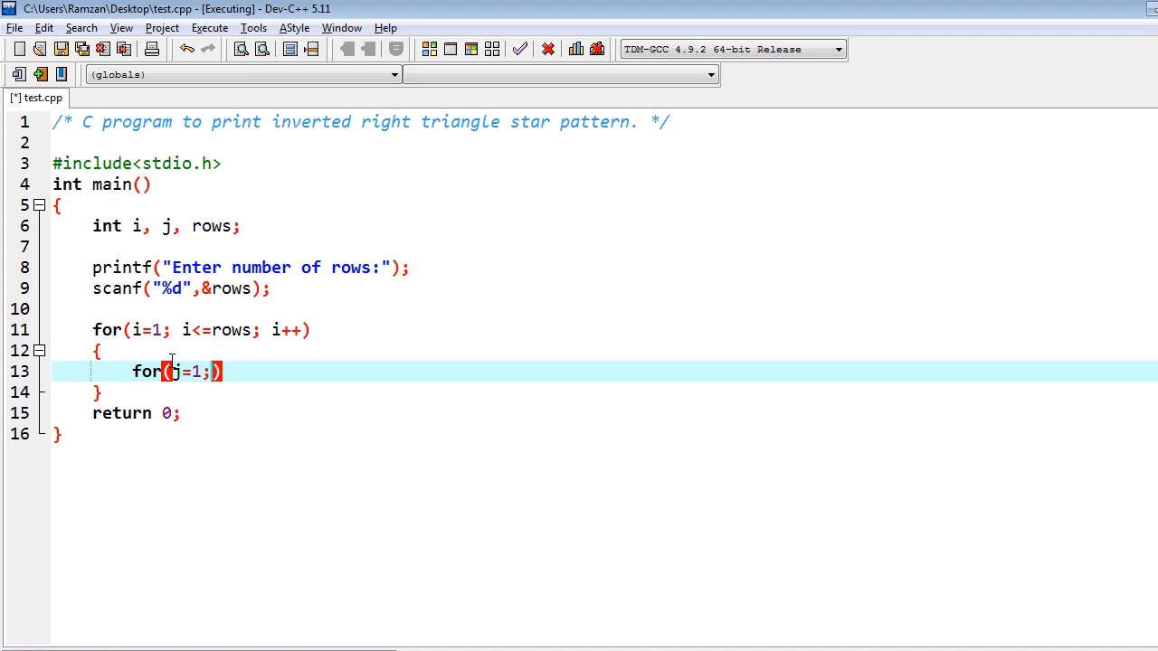
text(i)
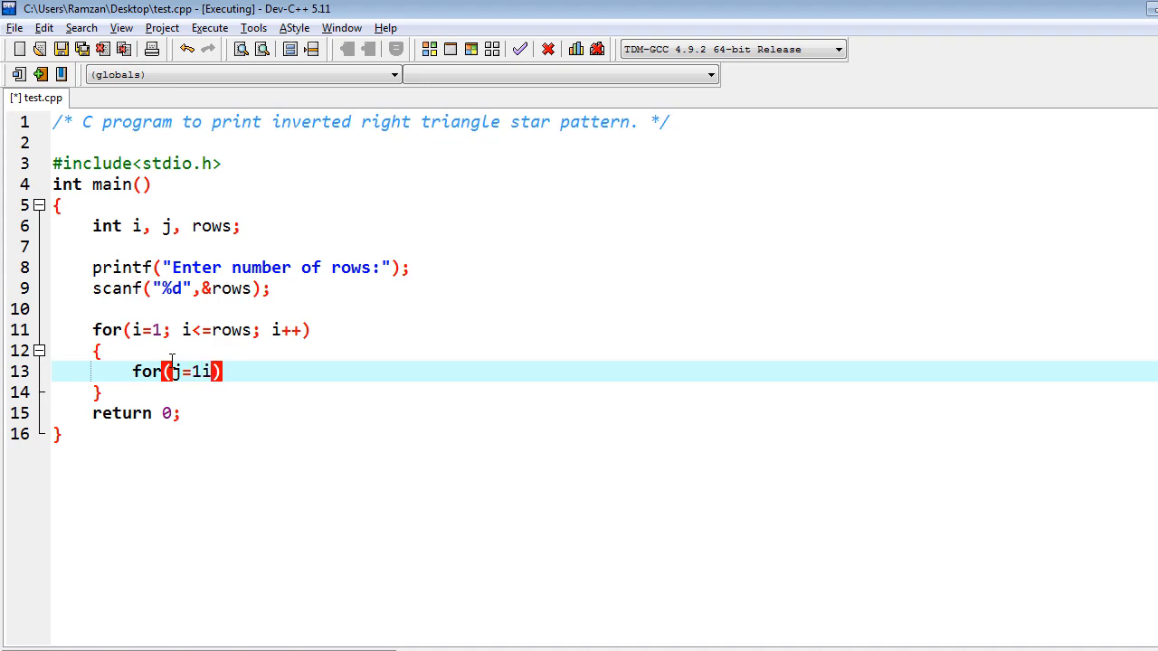
text(; j<)
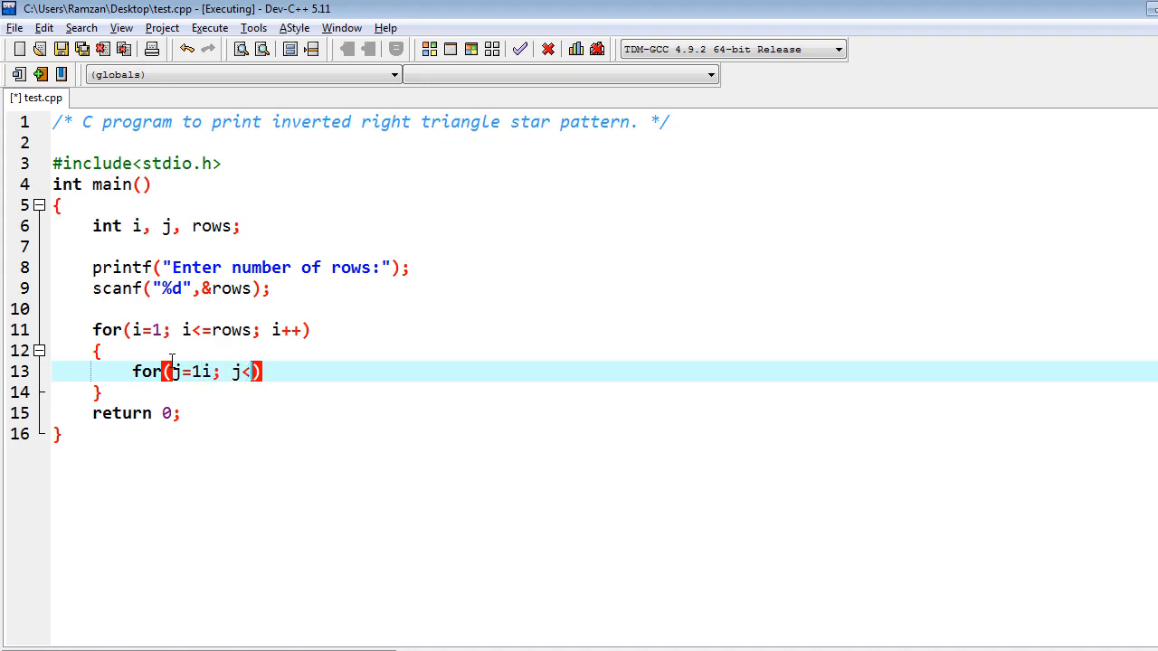
text(=rows;)
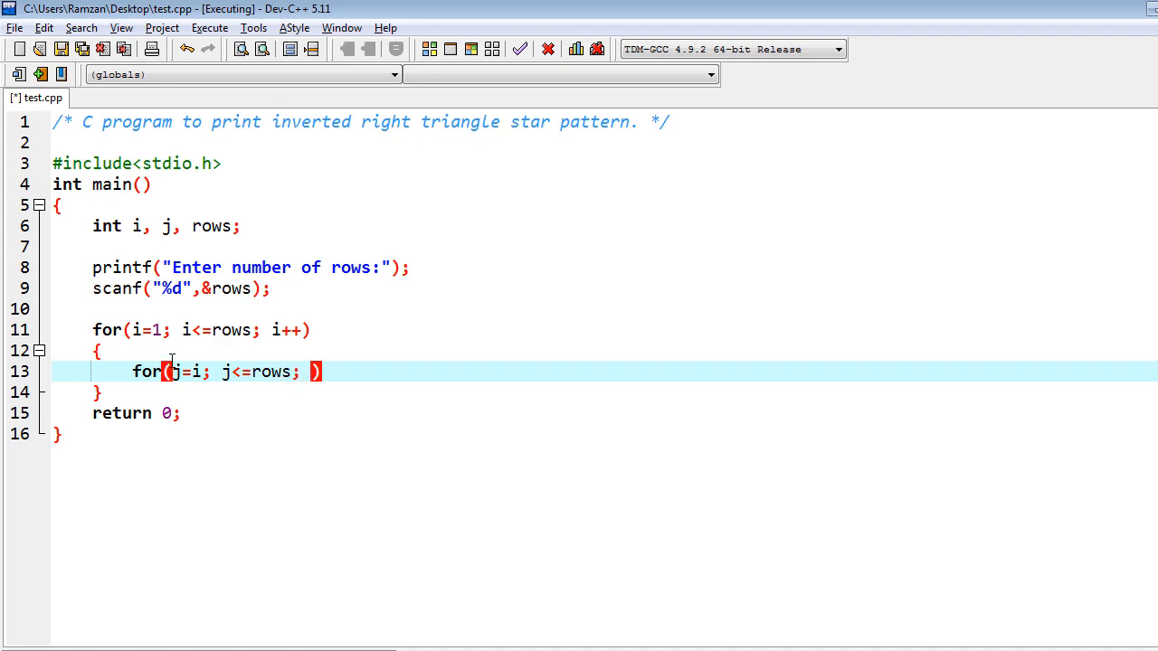
text(j++)
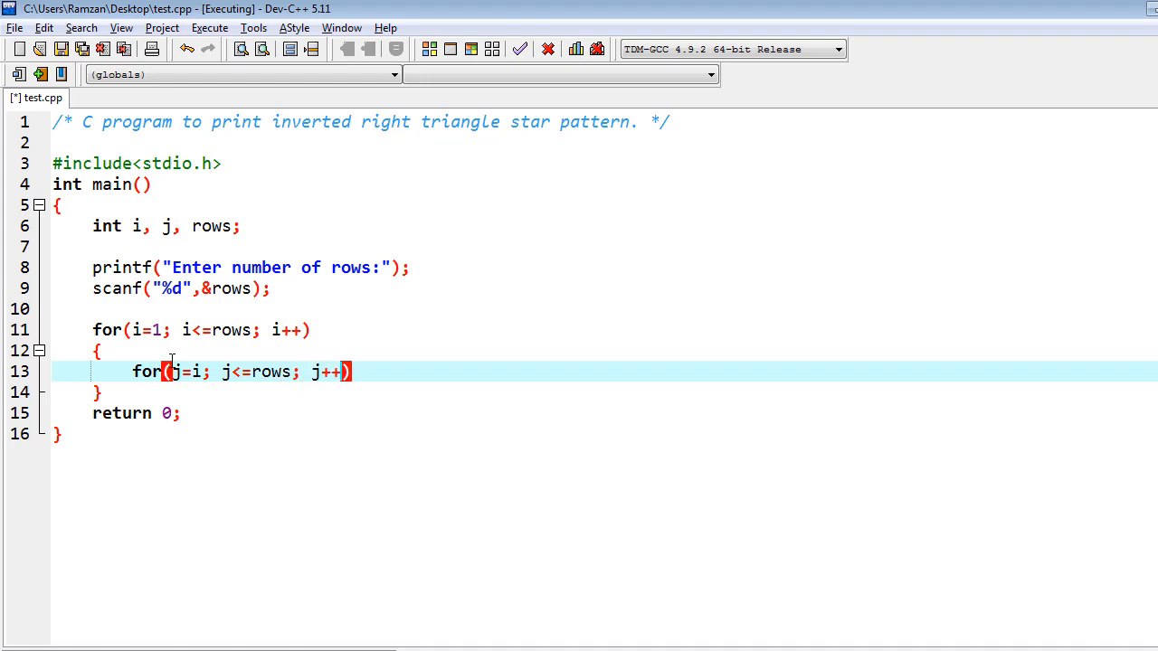
key(Return)
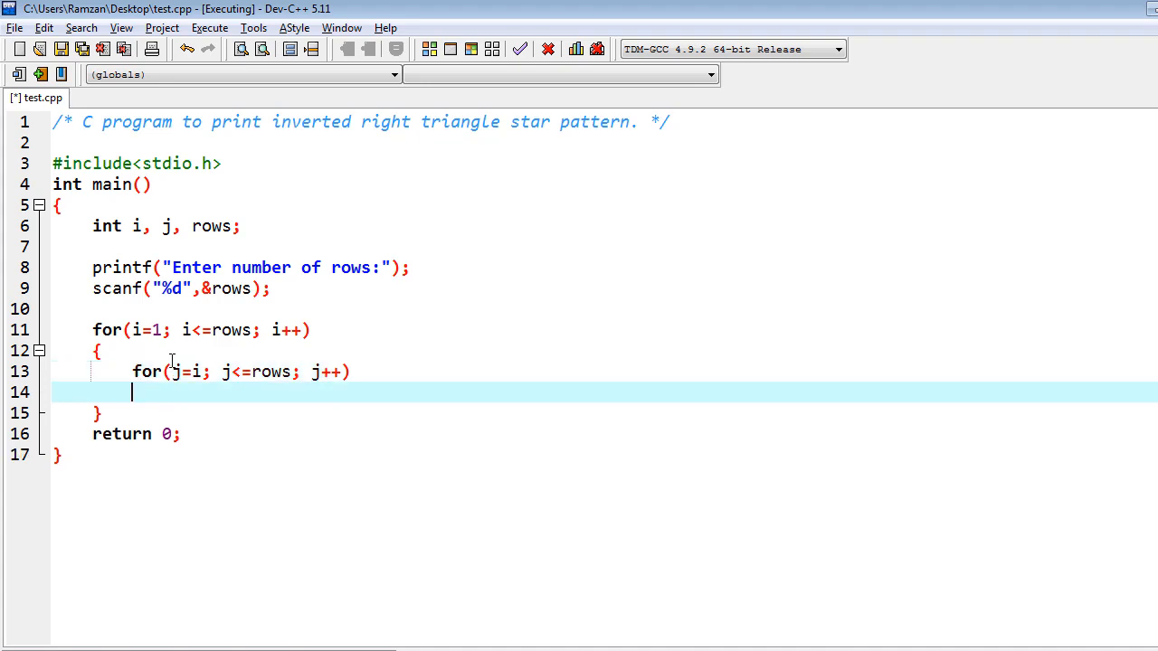
Make the inner loop body print "*" and add printf("\n") after it
text({)
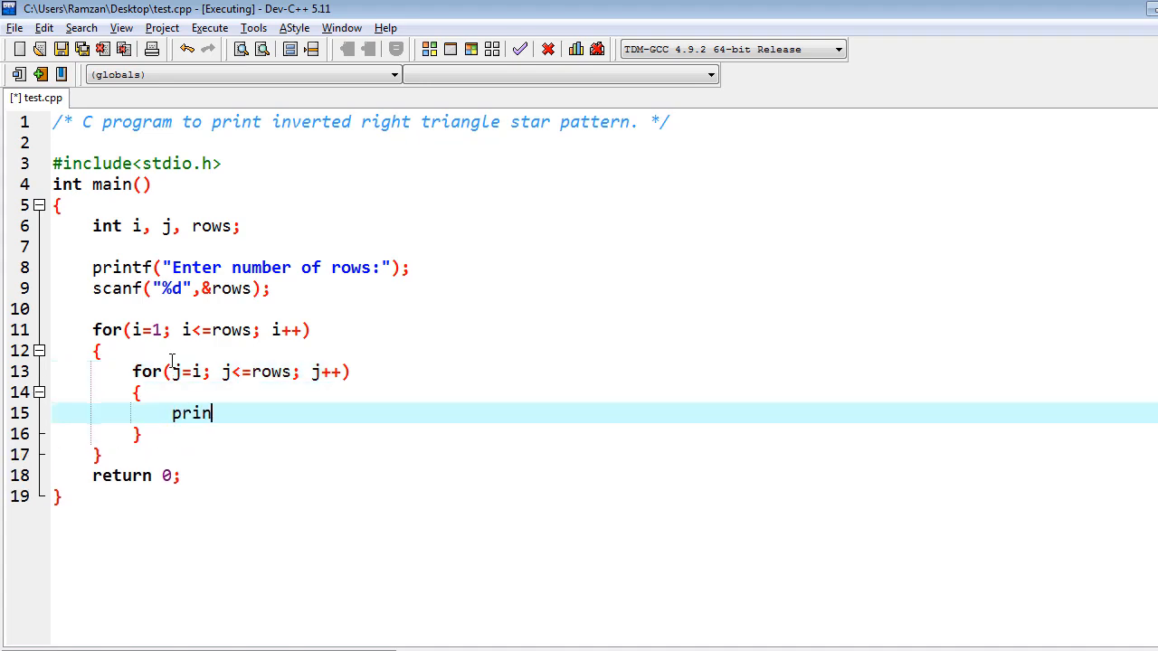
text(tf(""))
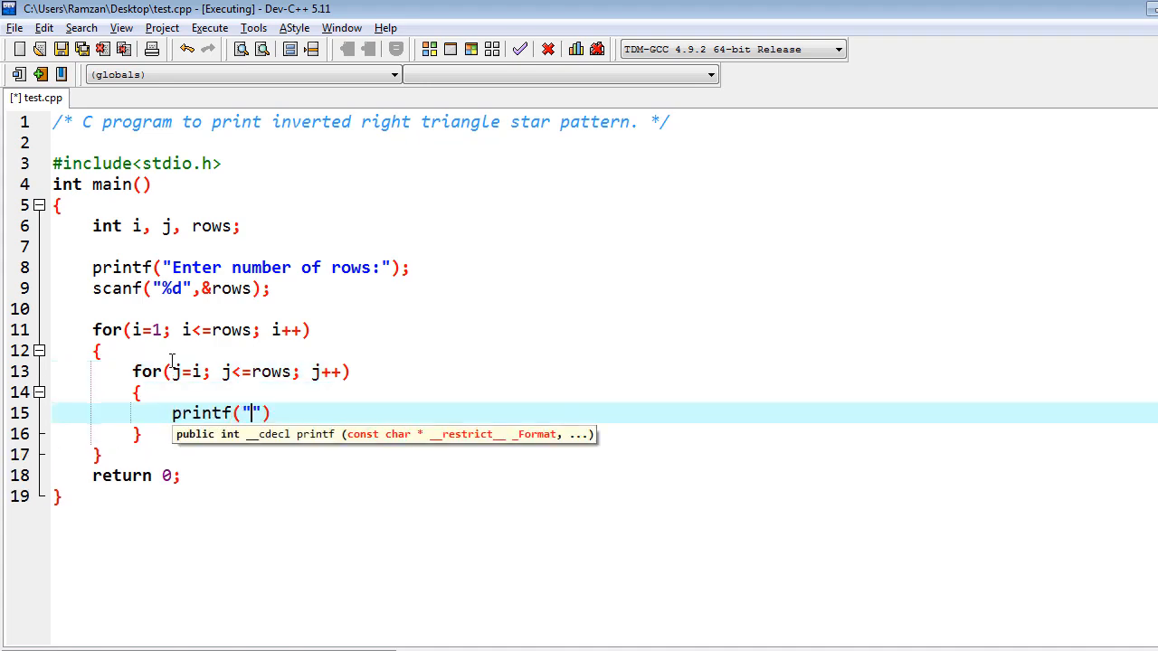
text(*)
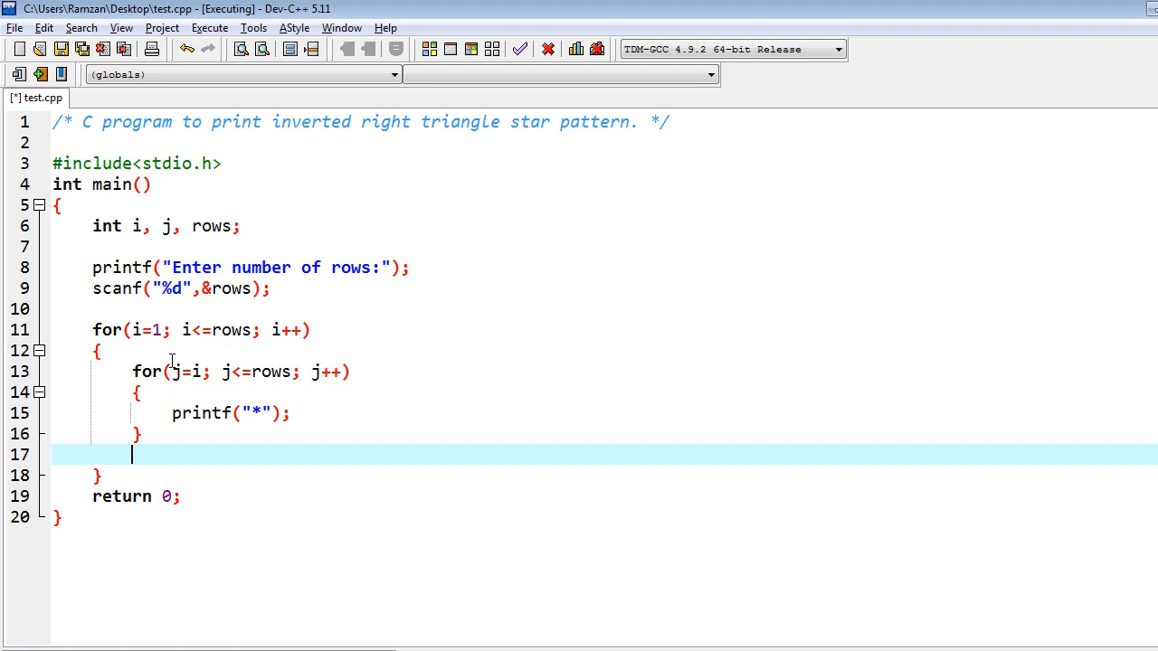
text(printf(")
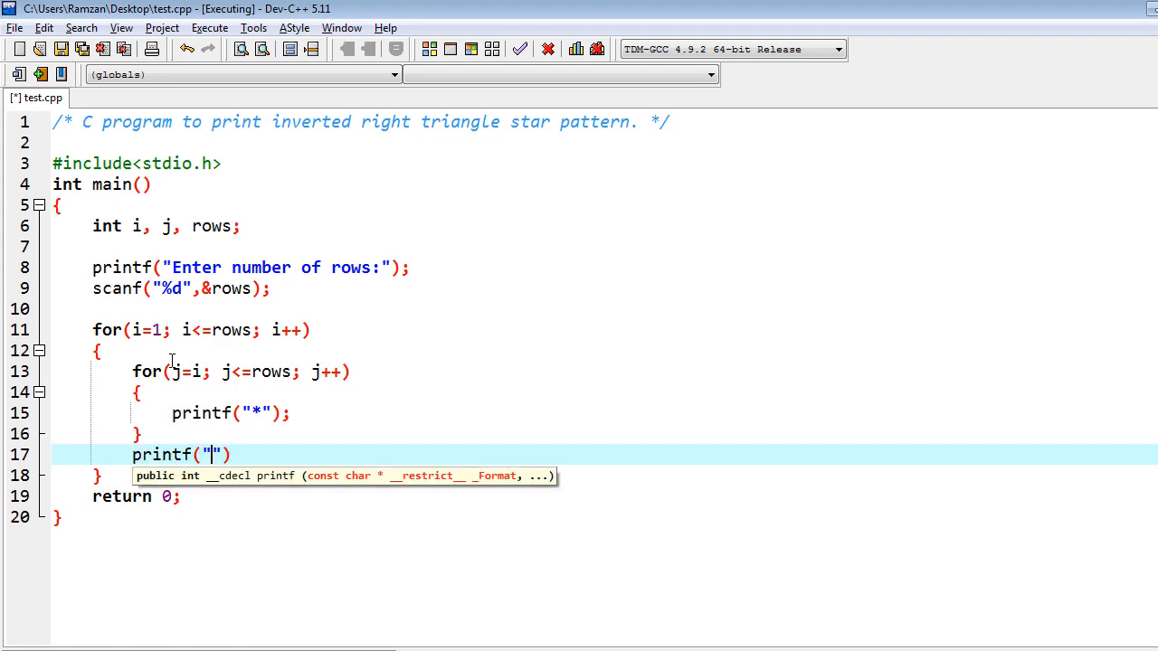
text(\)
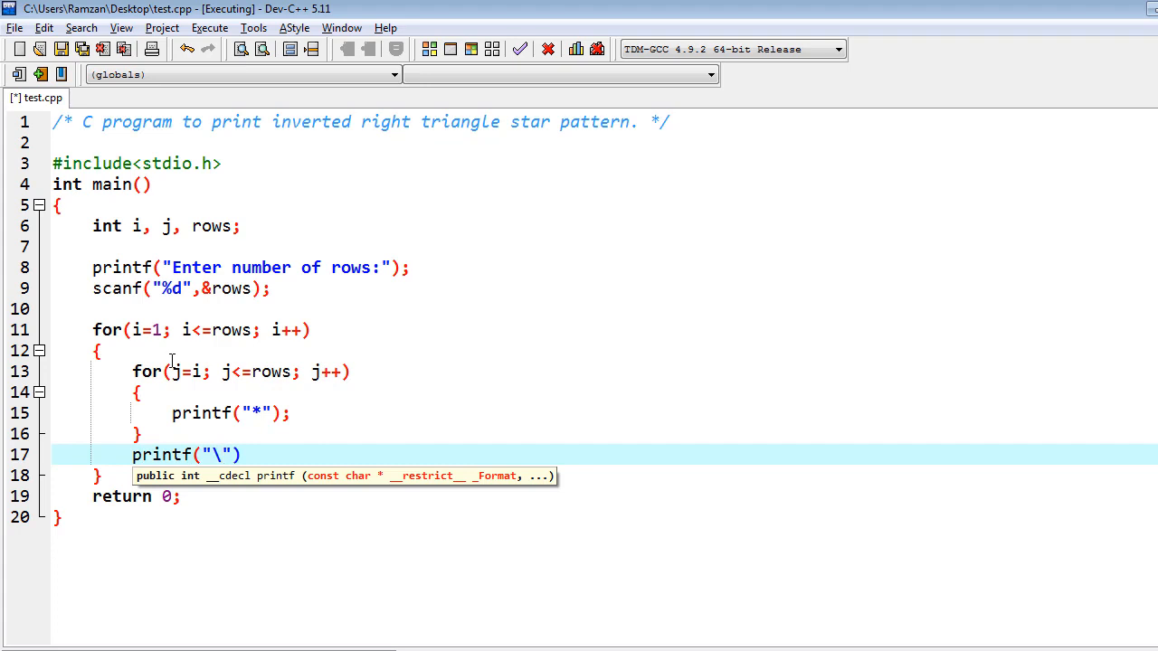
text(n);)
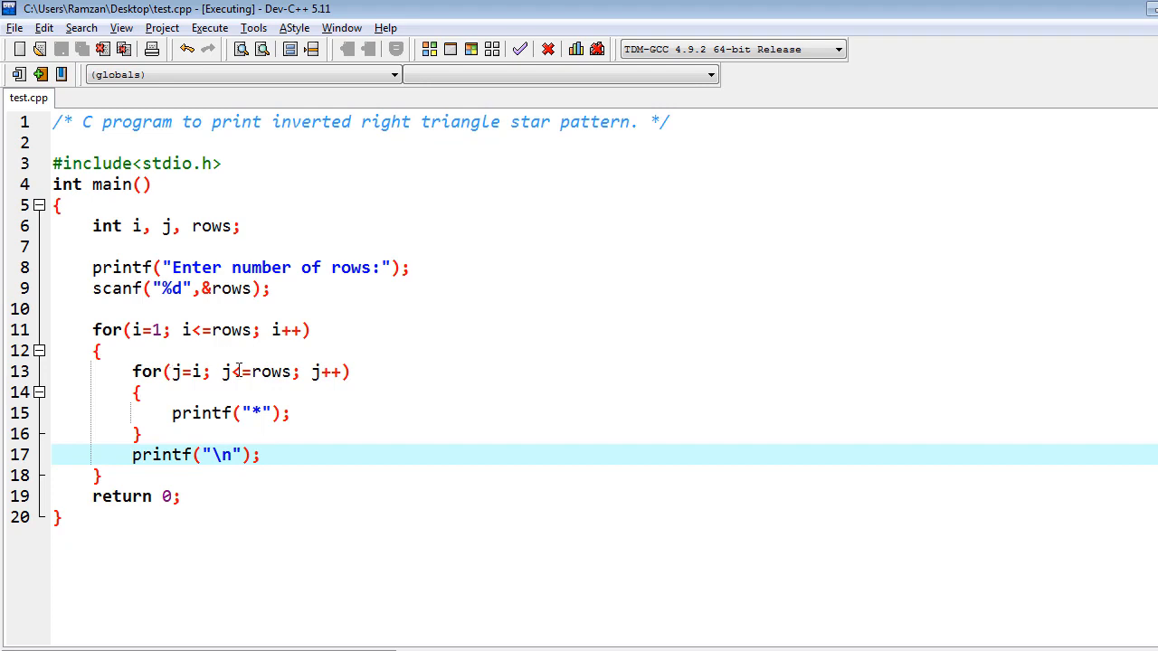
mouse_move(472, 48)
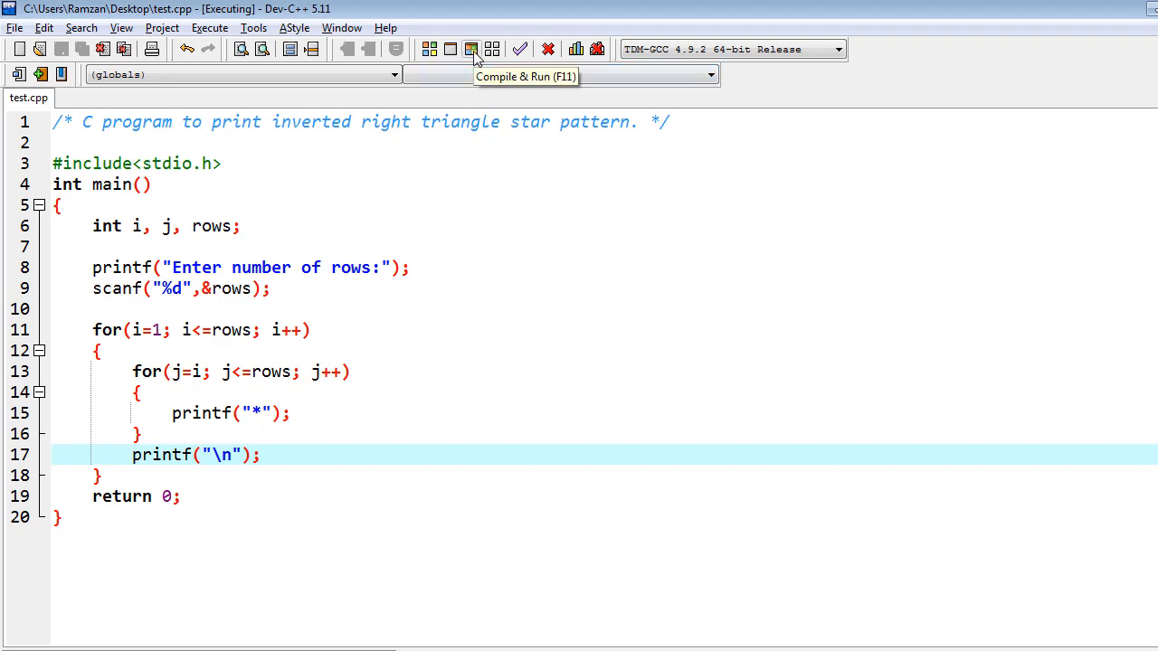
Compile and run with 8 rows, printing the inverted star triangle, then close the results panel
click(471, 49)
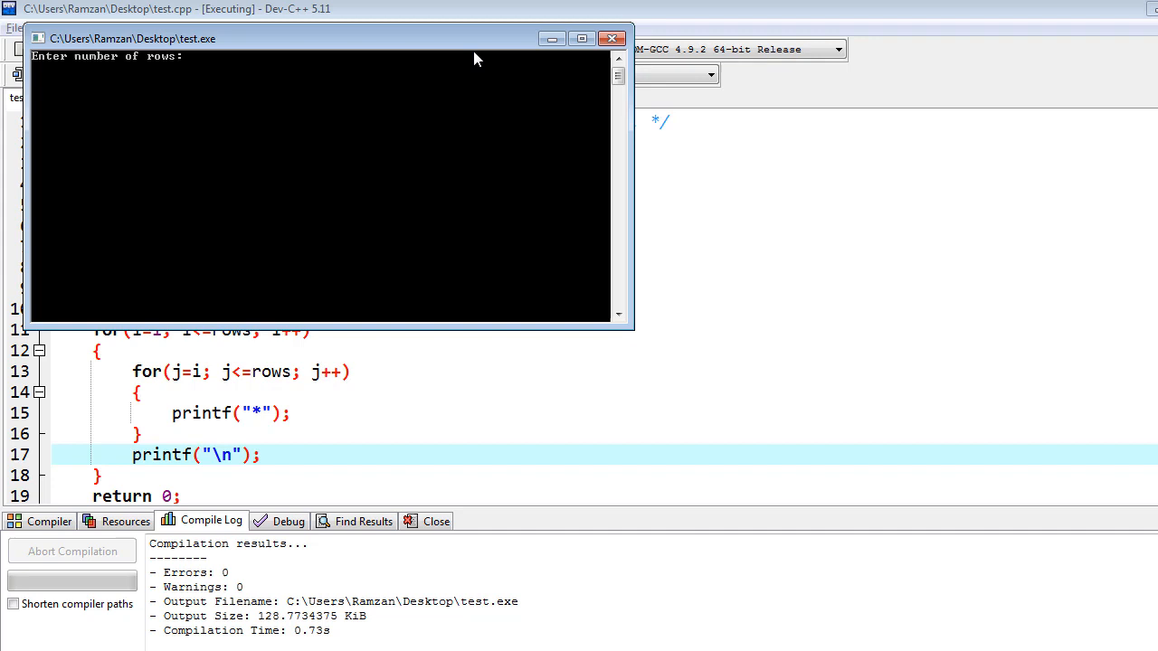
text(8)
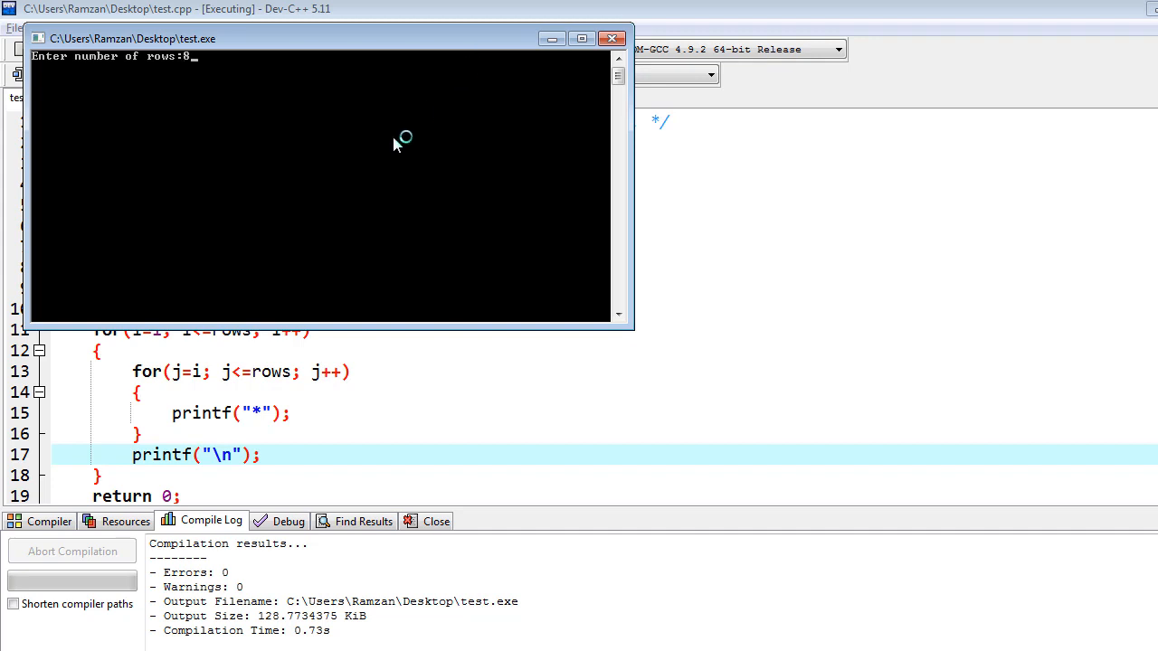
key(Return)
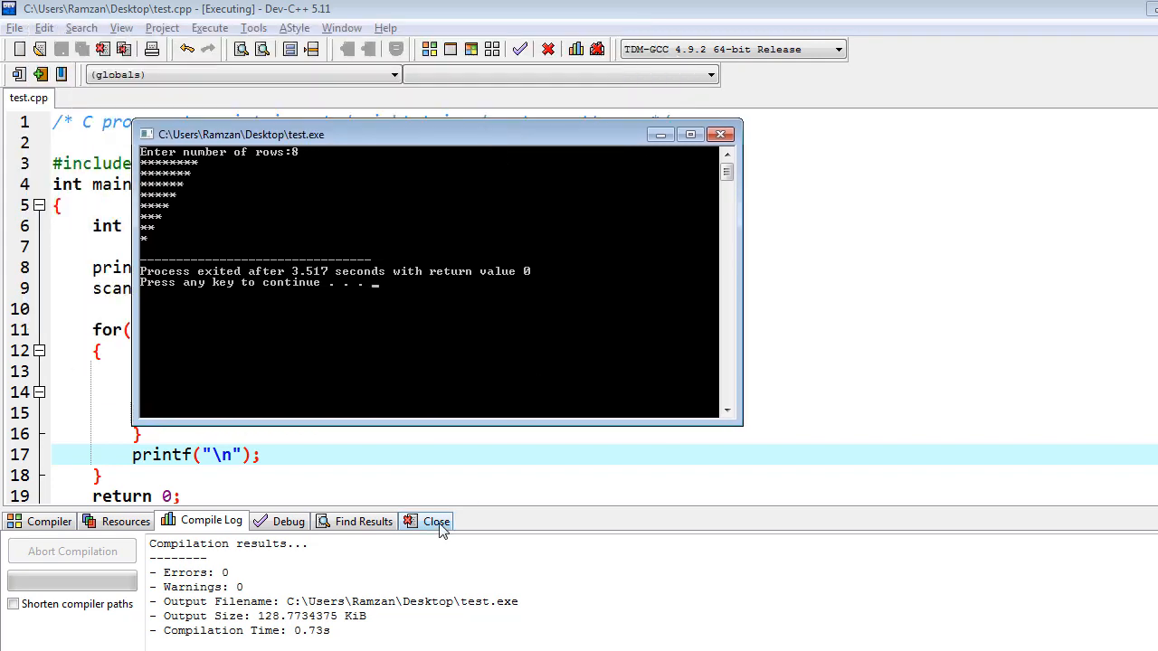
click(721, 134)
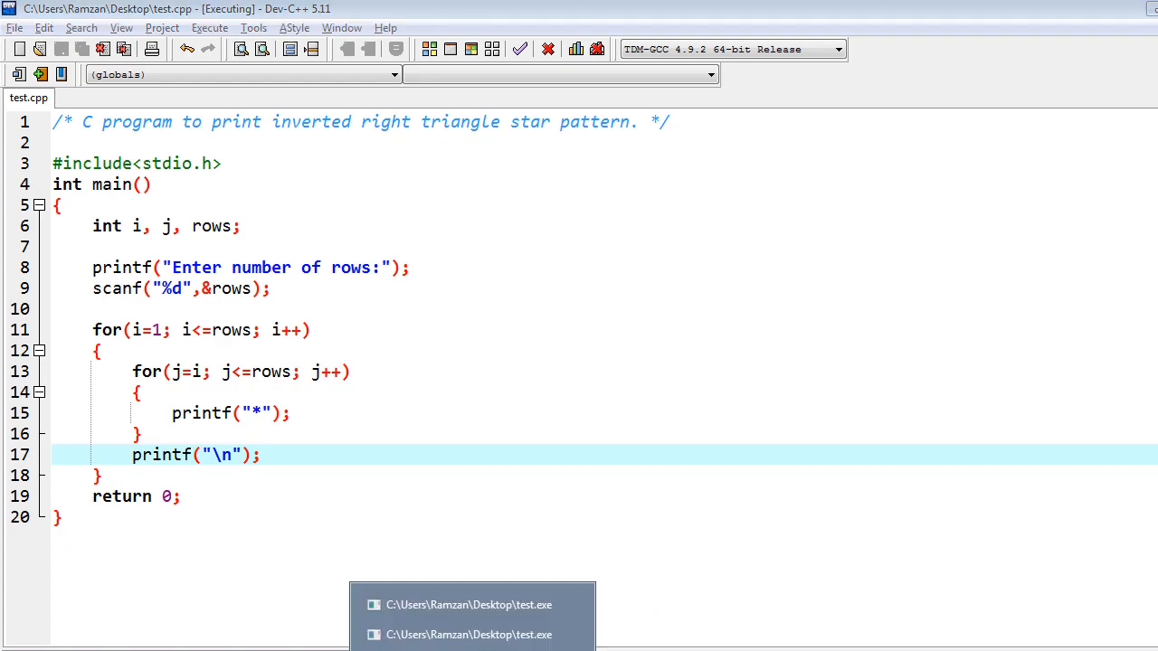
mouse_move(467, 634)
text(8)
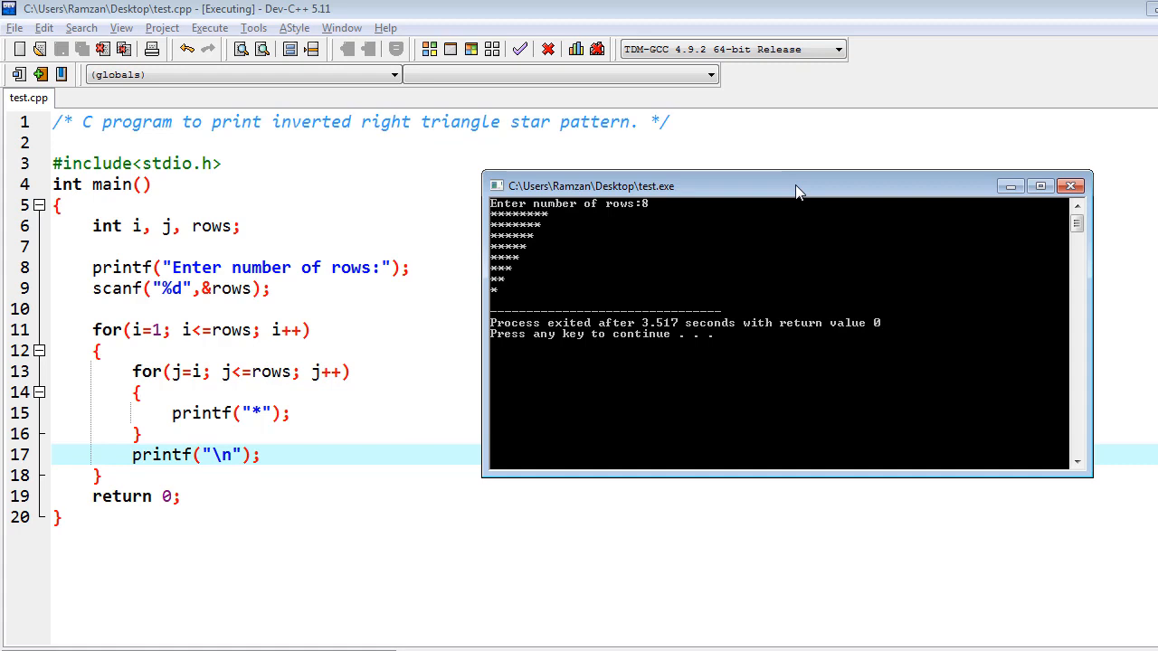
mouse_move(629, 269)
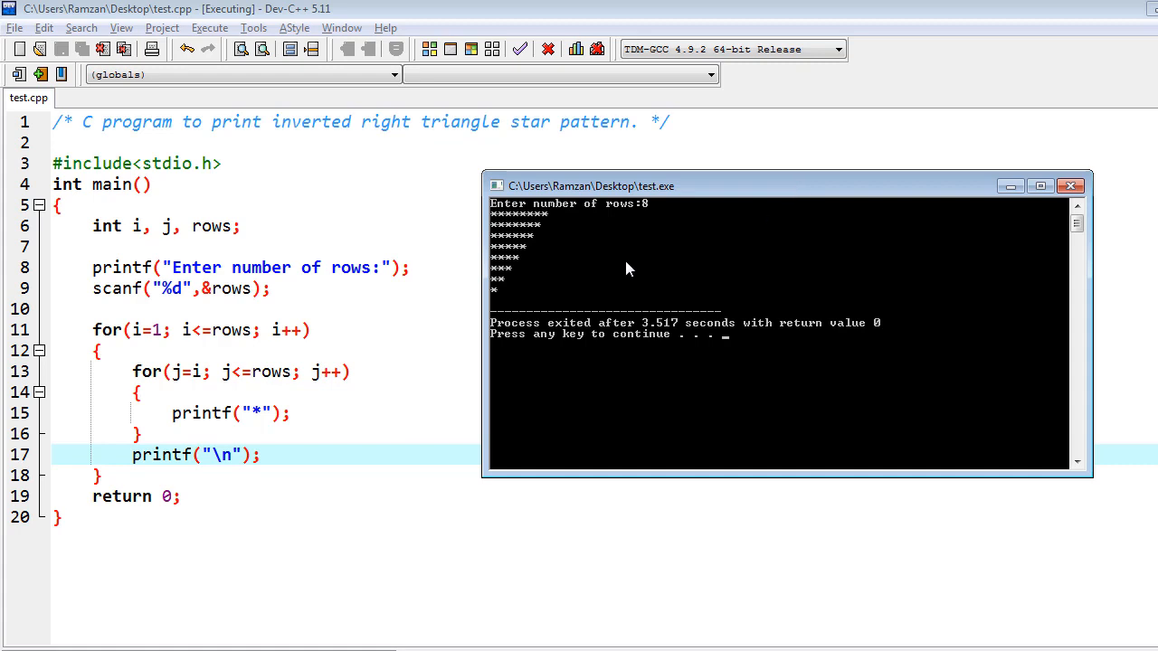
mouse_move(264, 267)
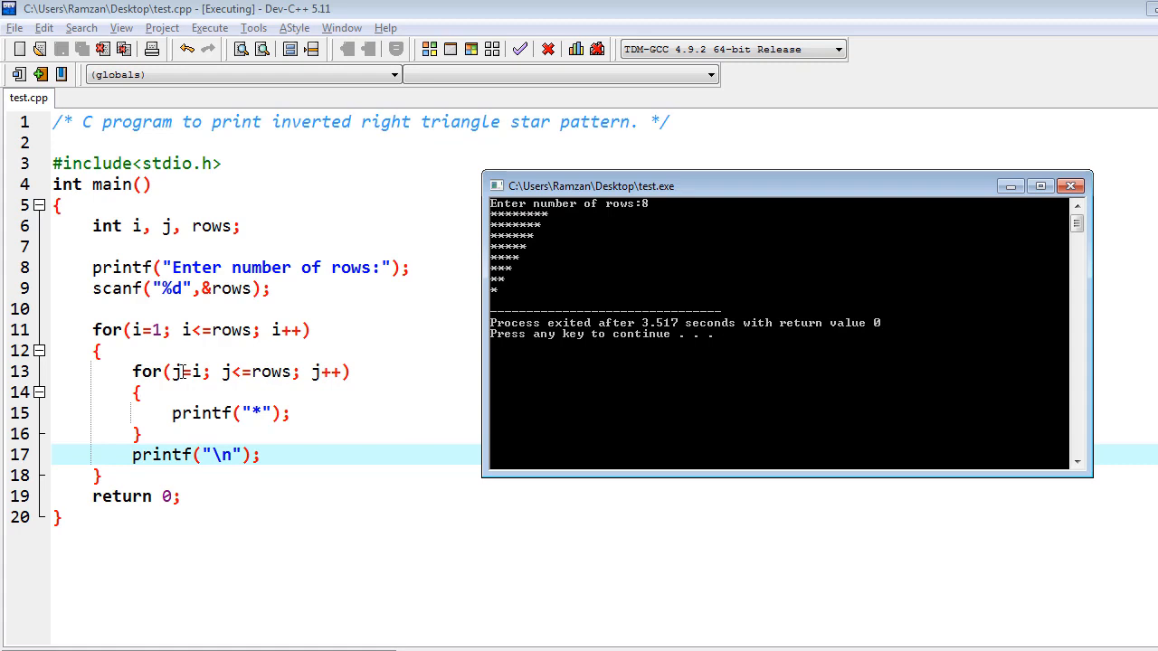
mouse_move(164, 351)
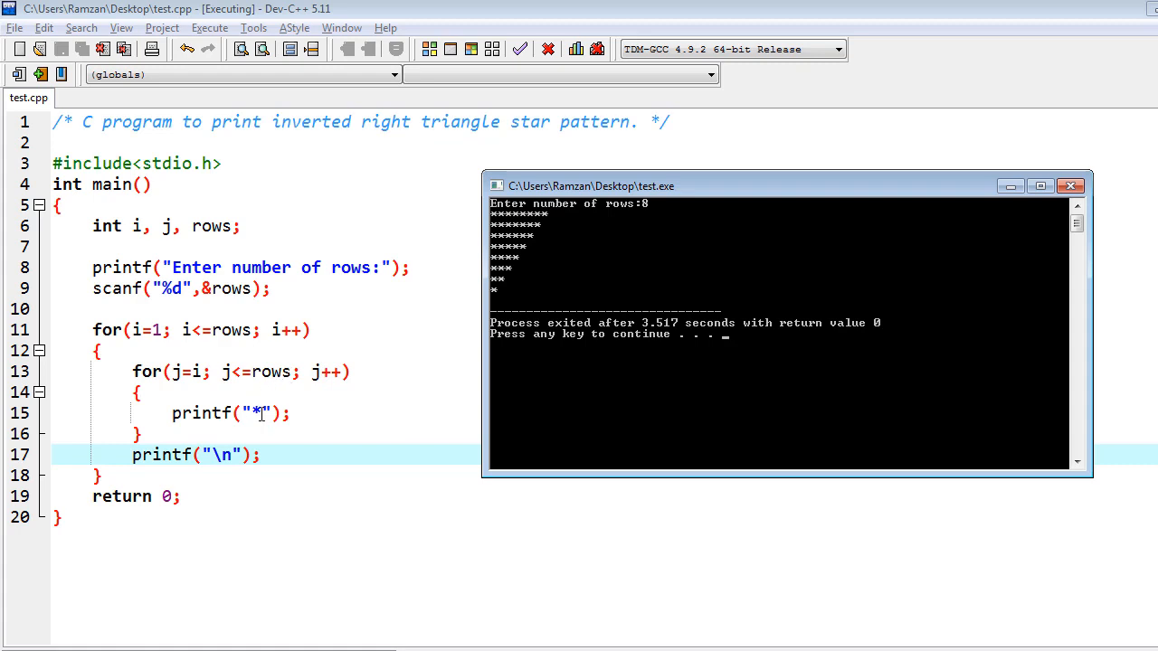
mouse_move(212, 389)
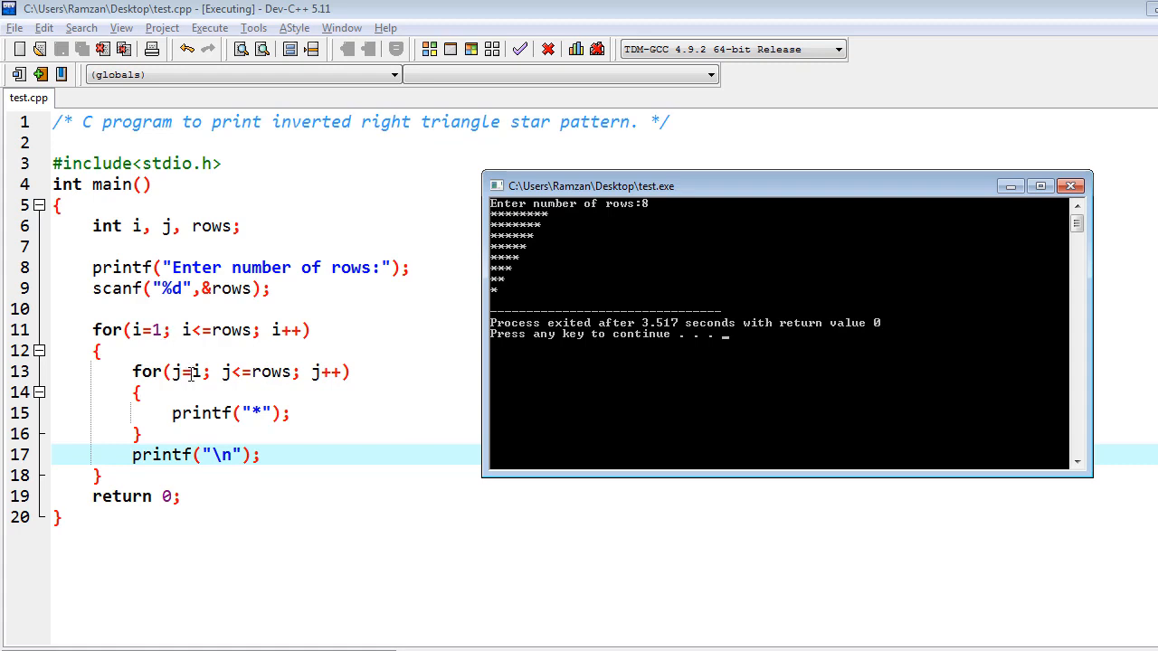
mouse_move(300, 384)
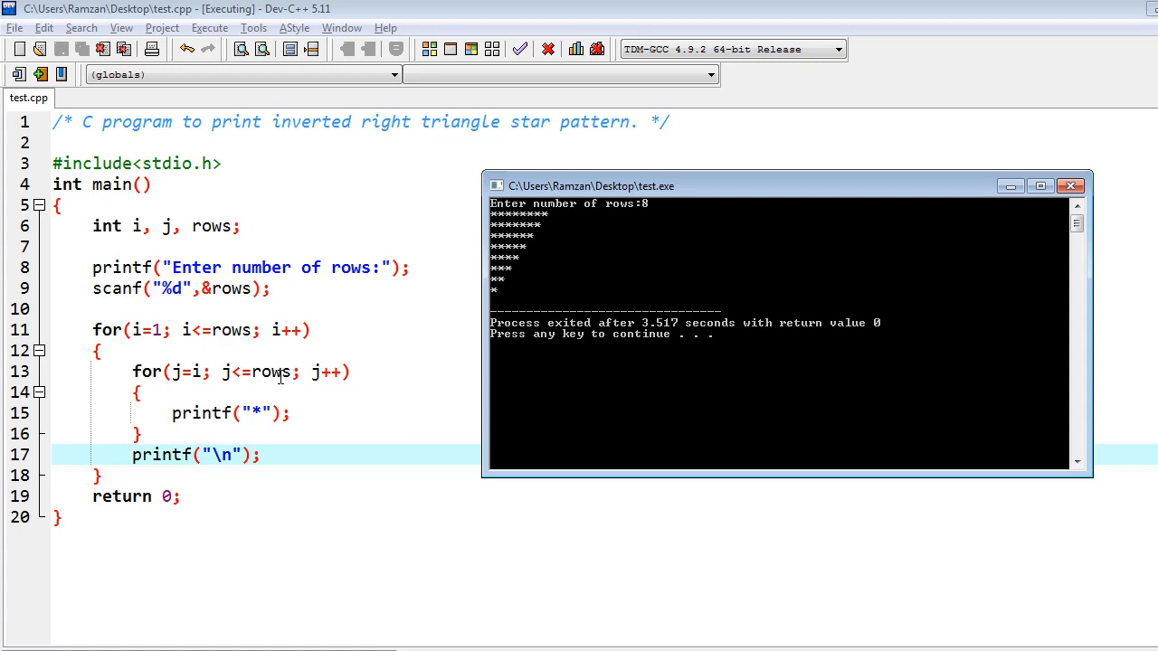
mouse_move(260, 414)
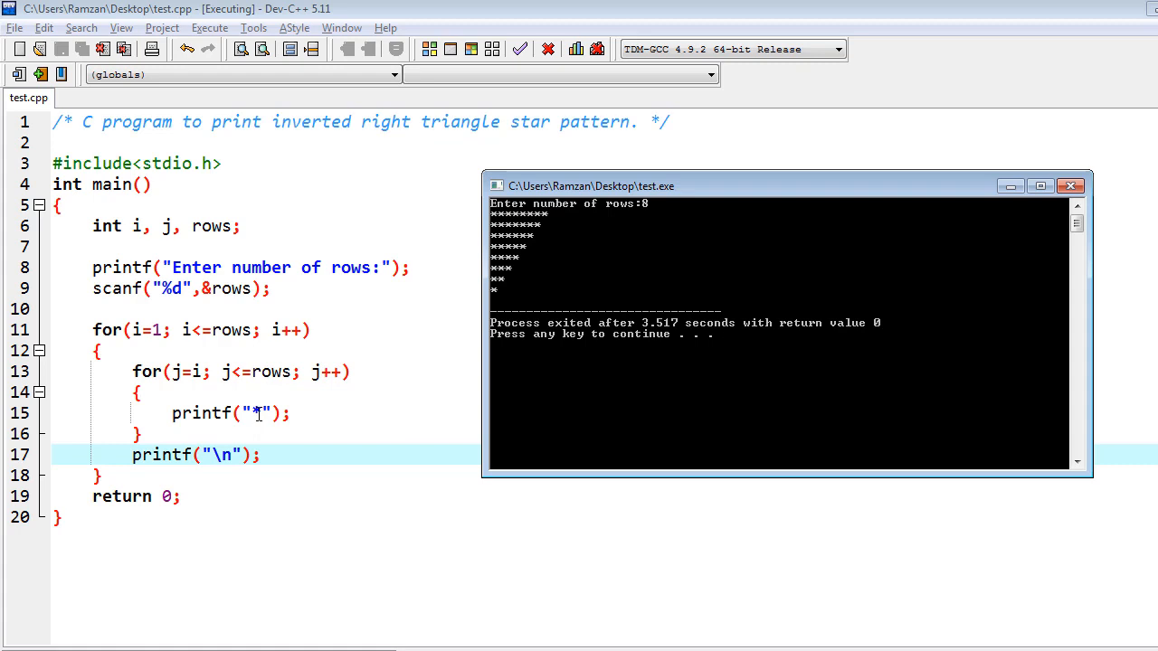
mouse_move(362, 396)
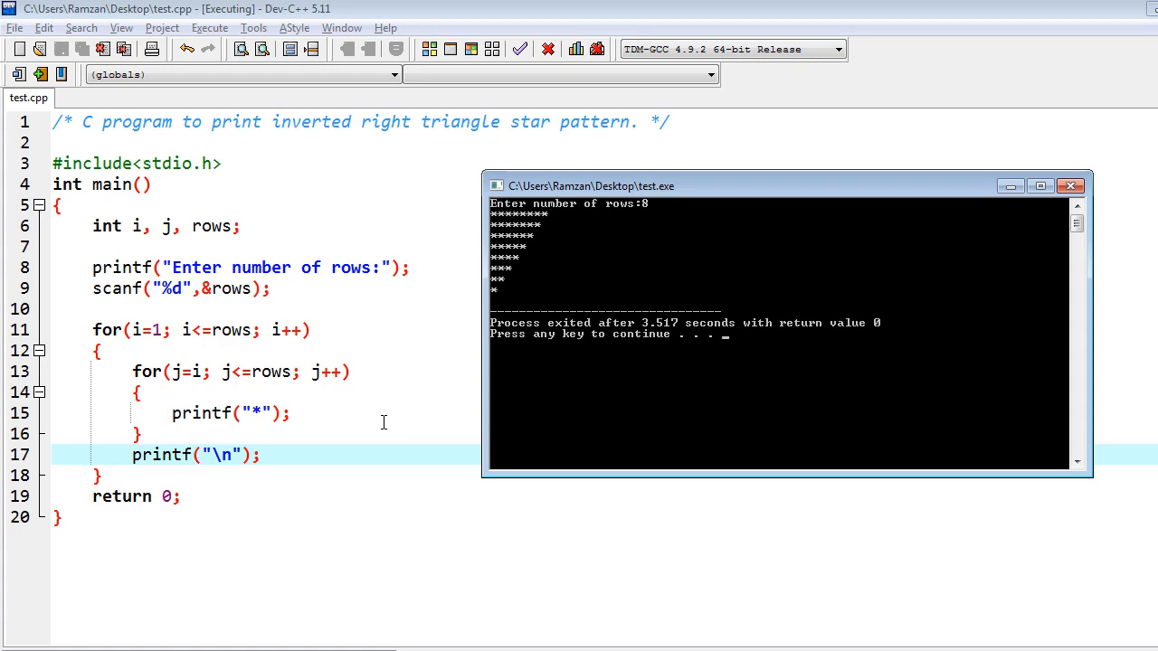
mouse_move(563, 600)
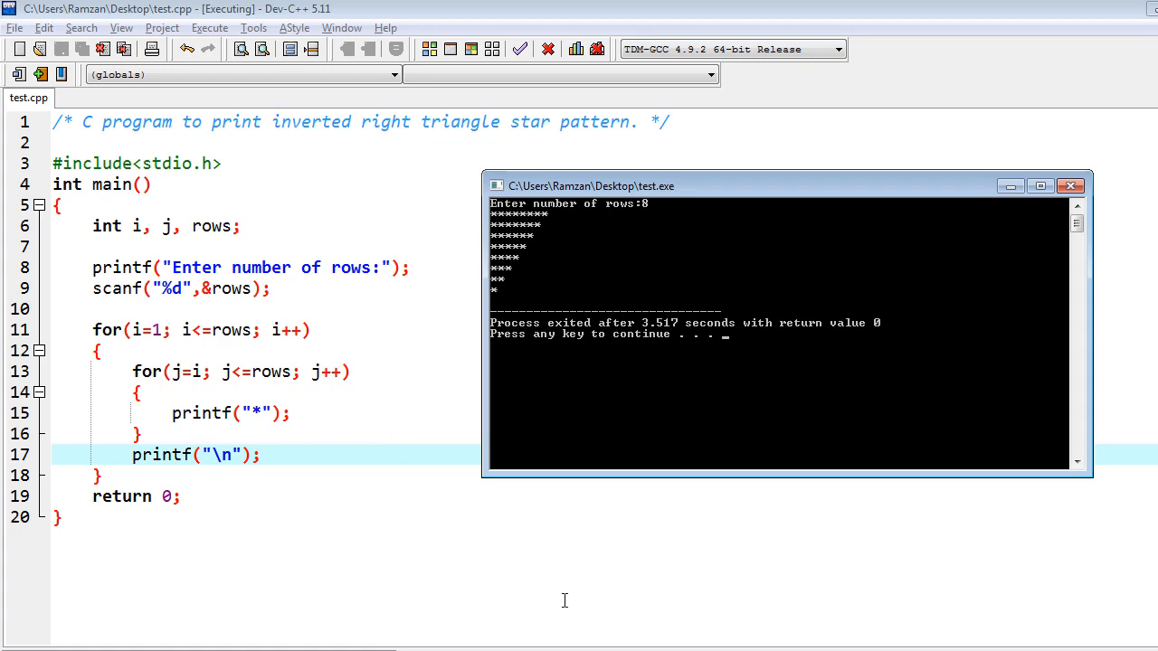